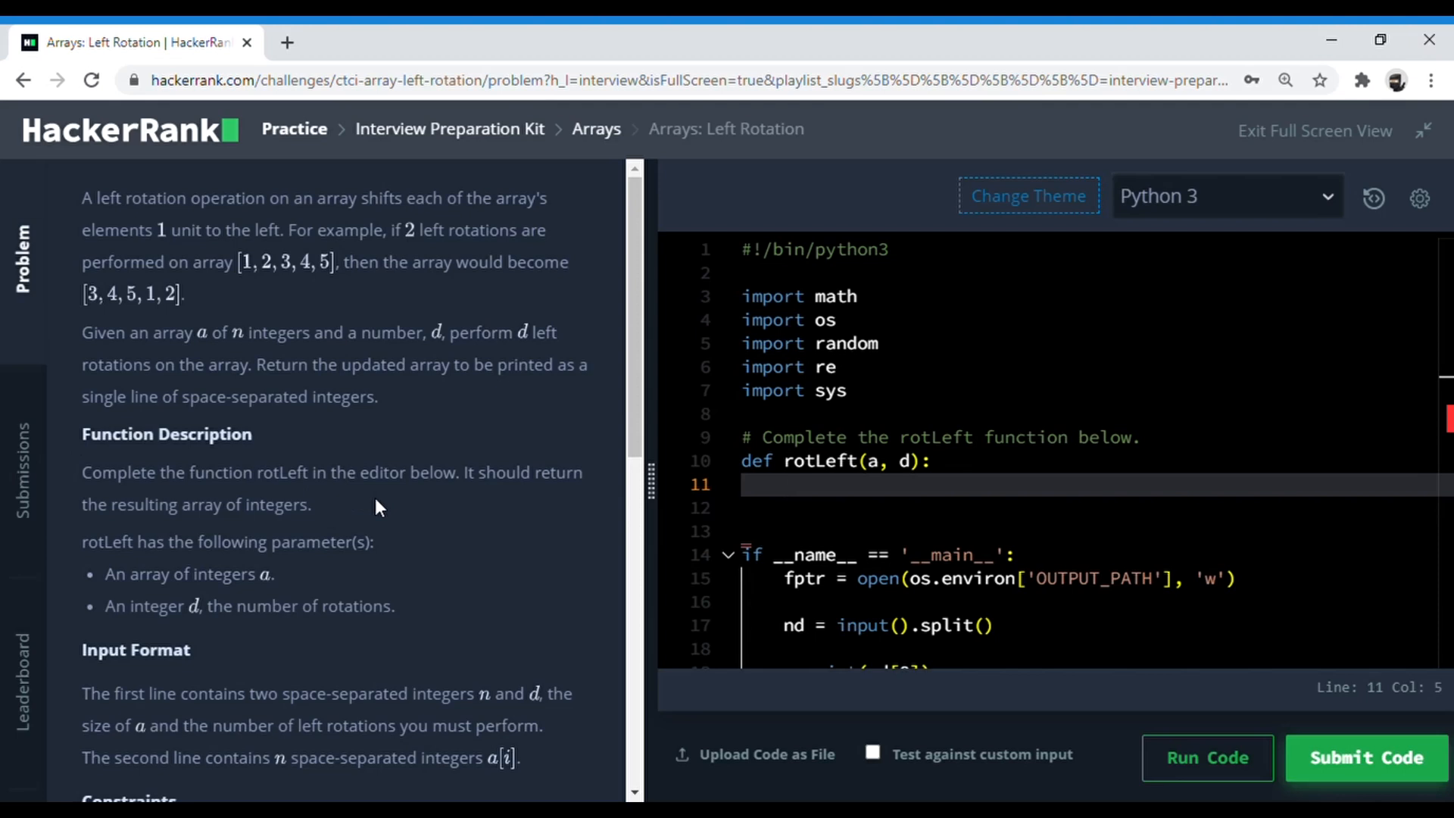
pyautogui.moveTo(509, 437)
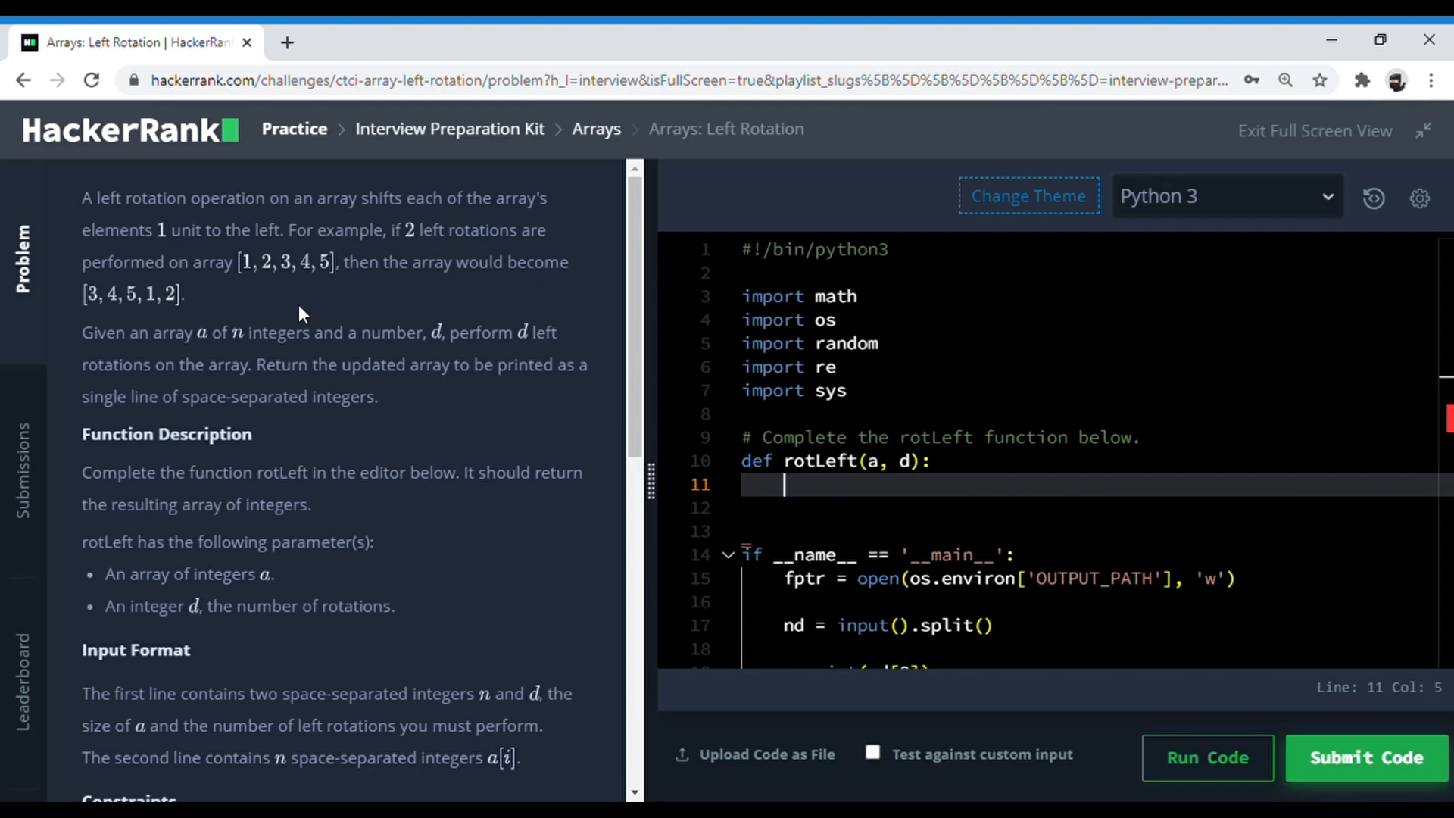
pyautogui.moveTo(290, 306)
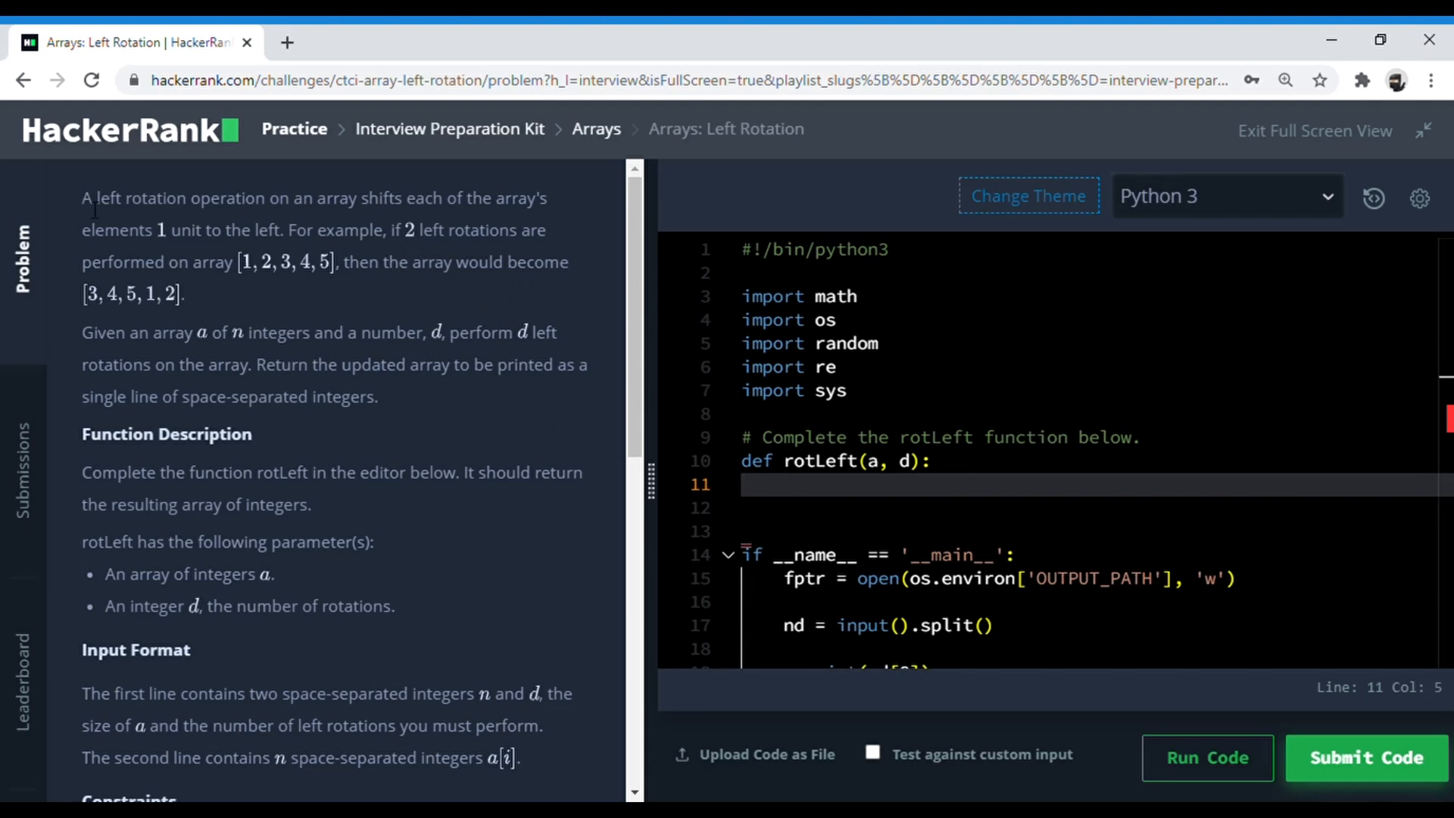
pyautogui.moveTo(261, 291)
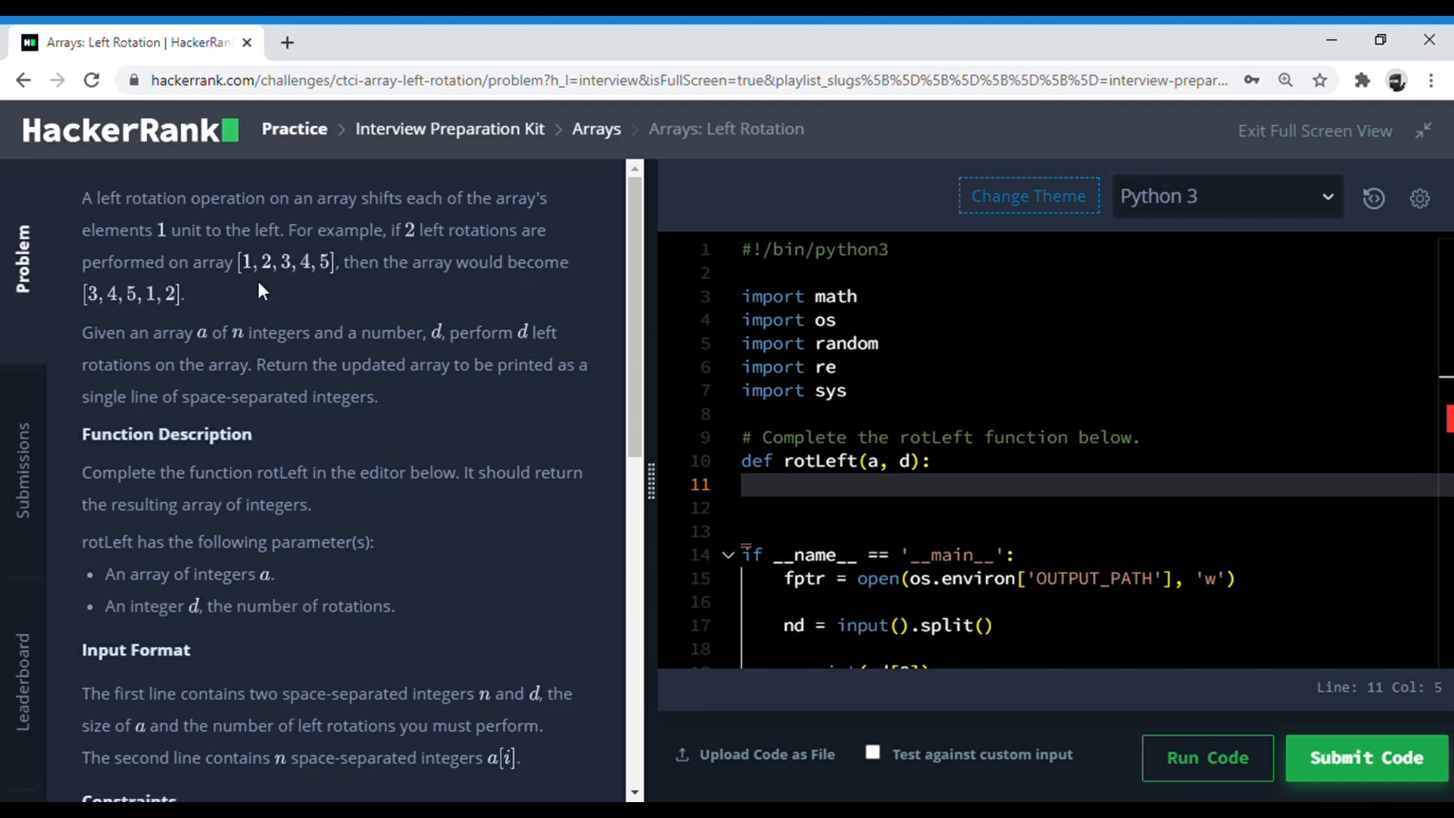
pyautogui.moveTo(439, 254)
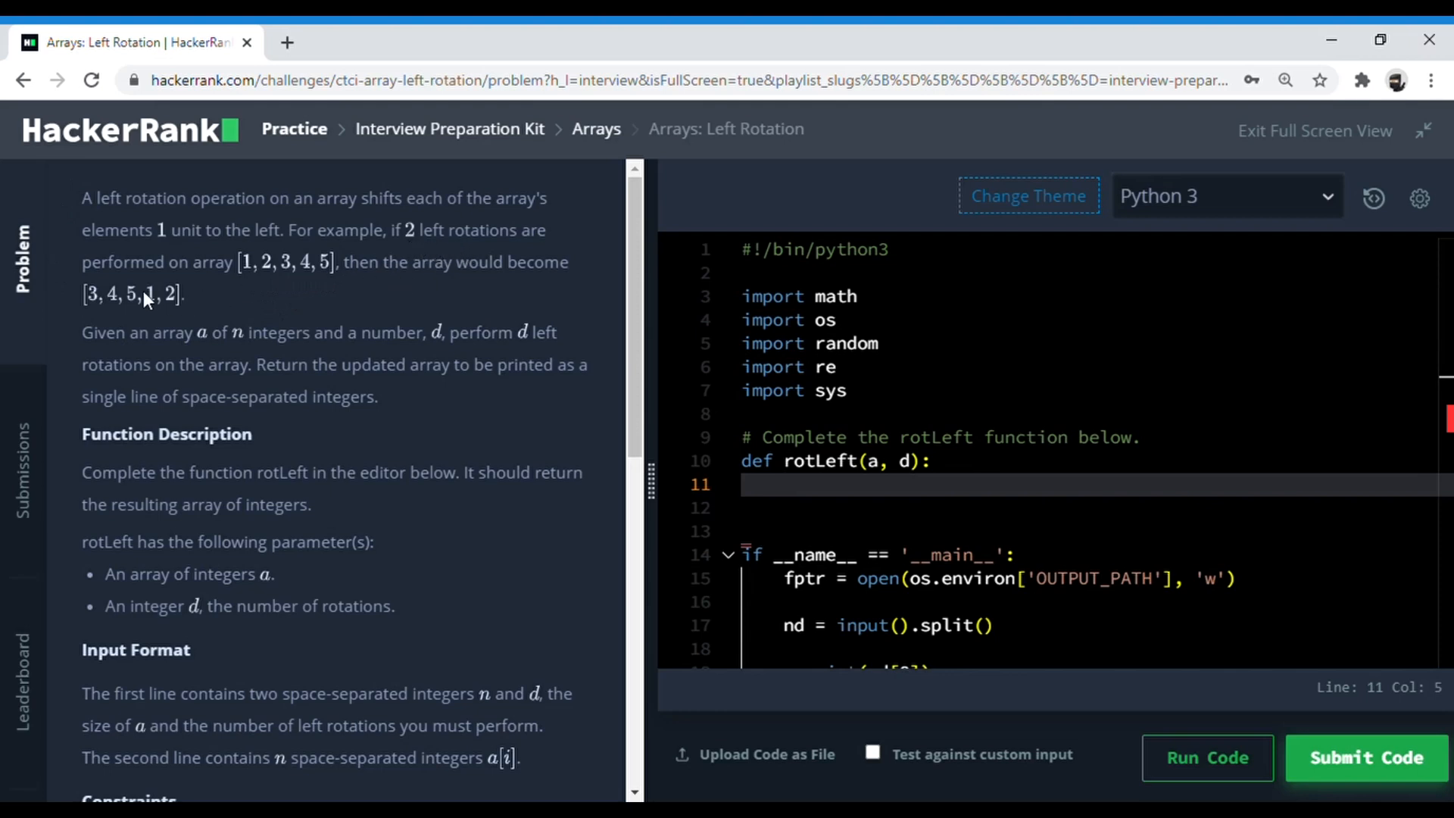
pyautogui.moveTo(264, 298)
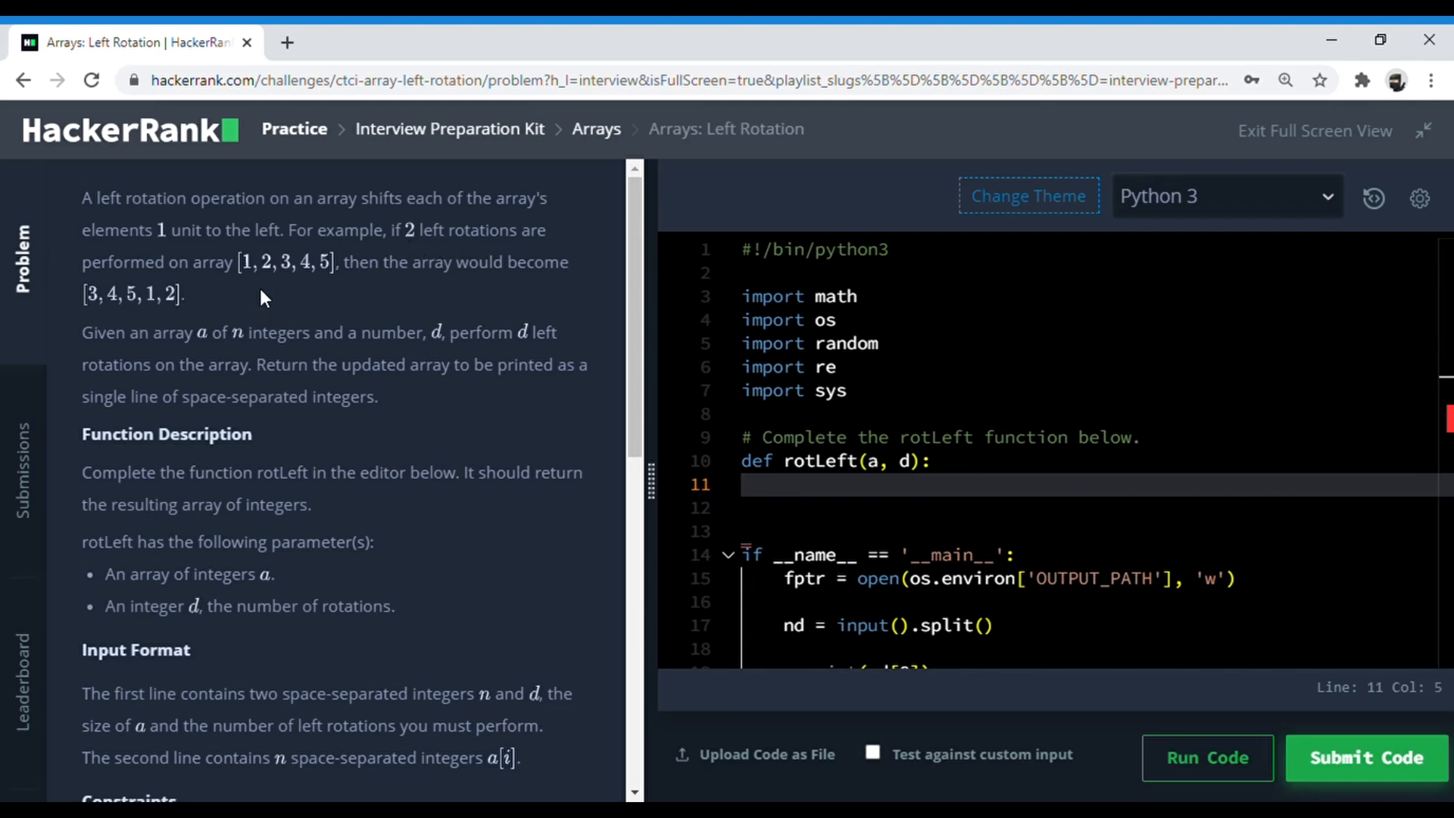
pyautogui.moveTo(246, 277)
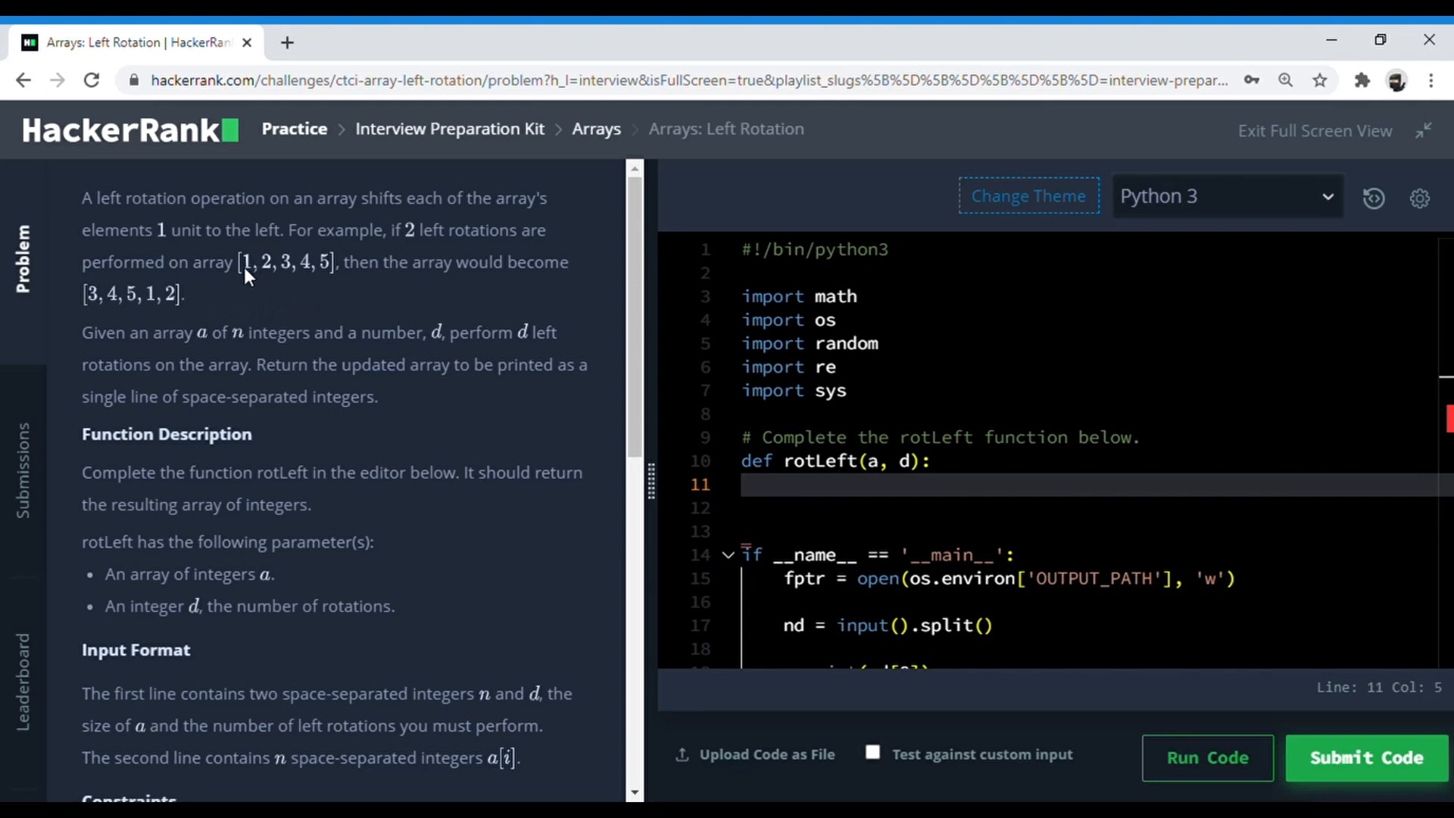
pyautogui.moveTo(306, 220)
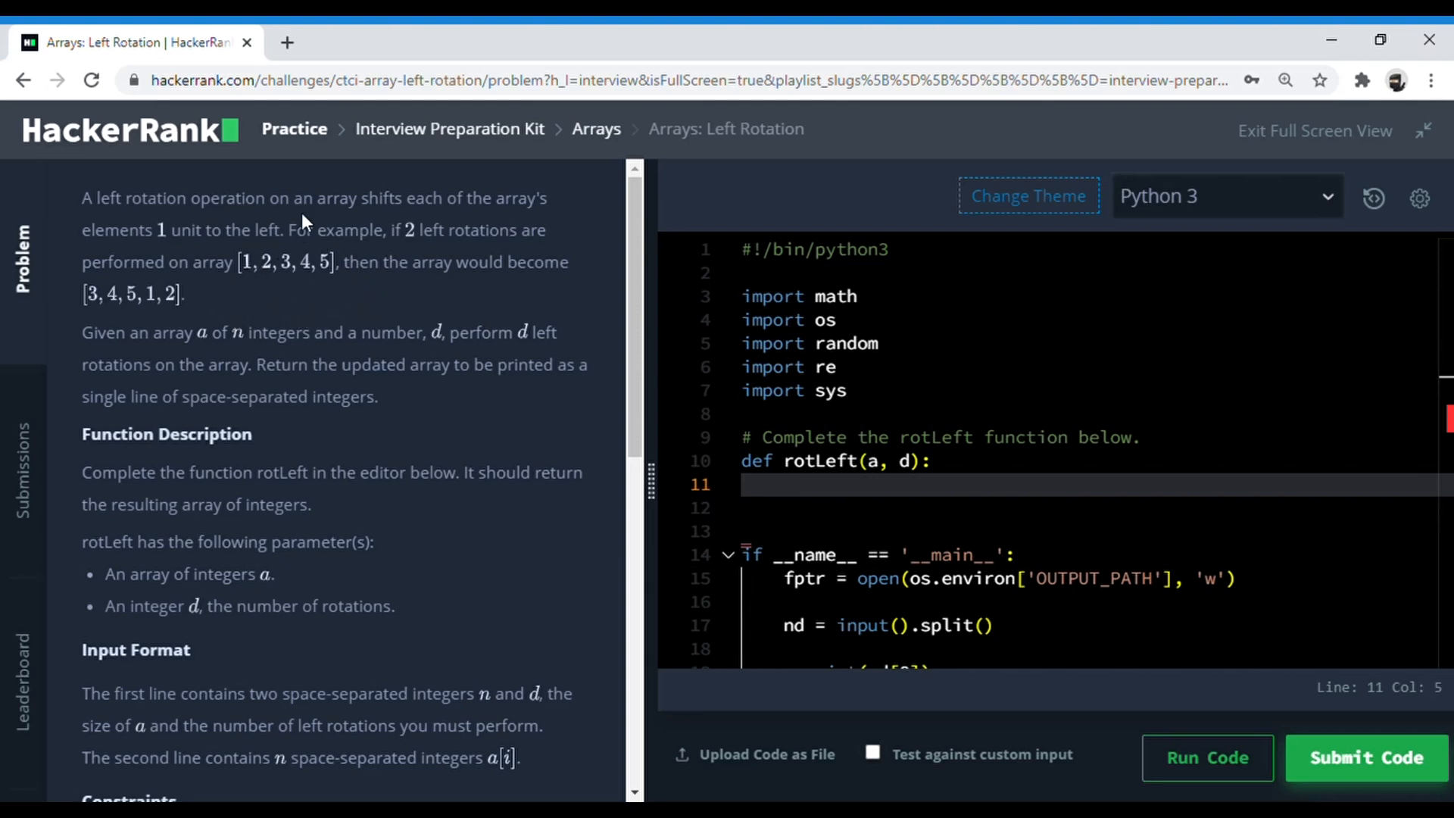
pyautogui.moveTo(309, 272)
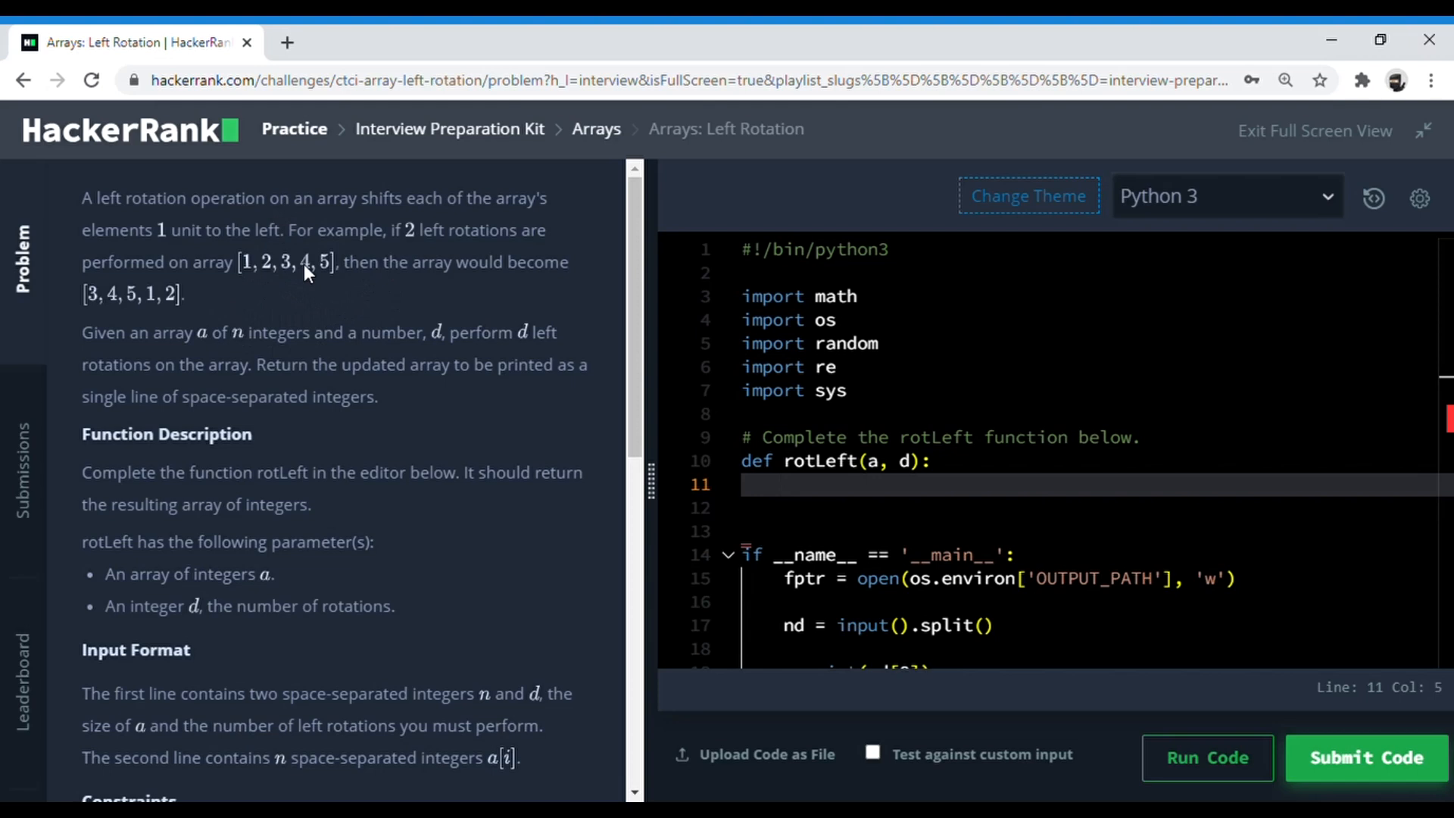
pyautogui.moveTo(258, 270)
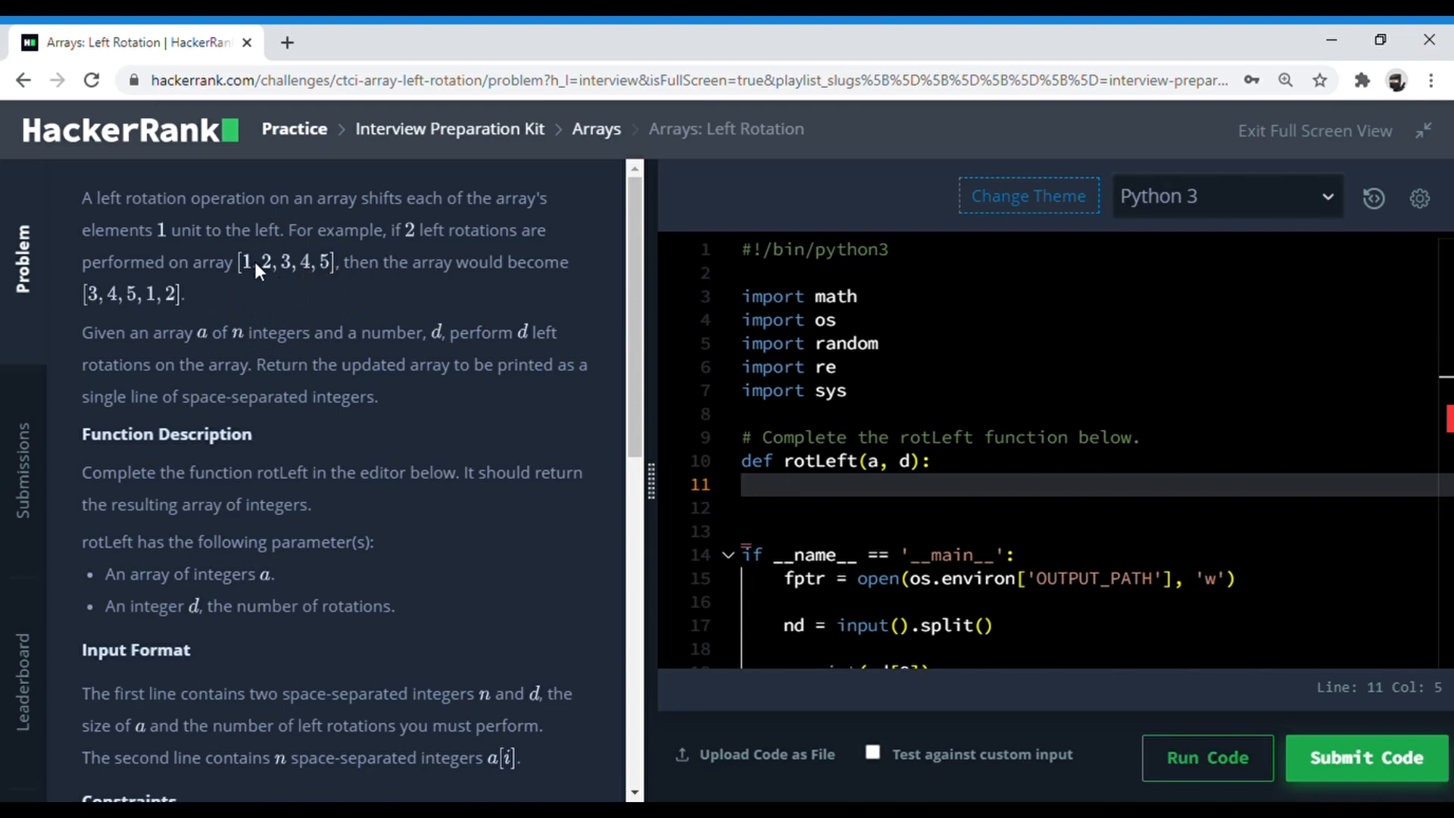
pyautogui.moveTo(273, 286)
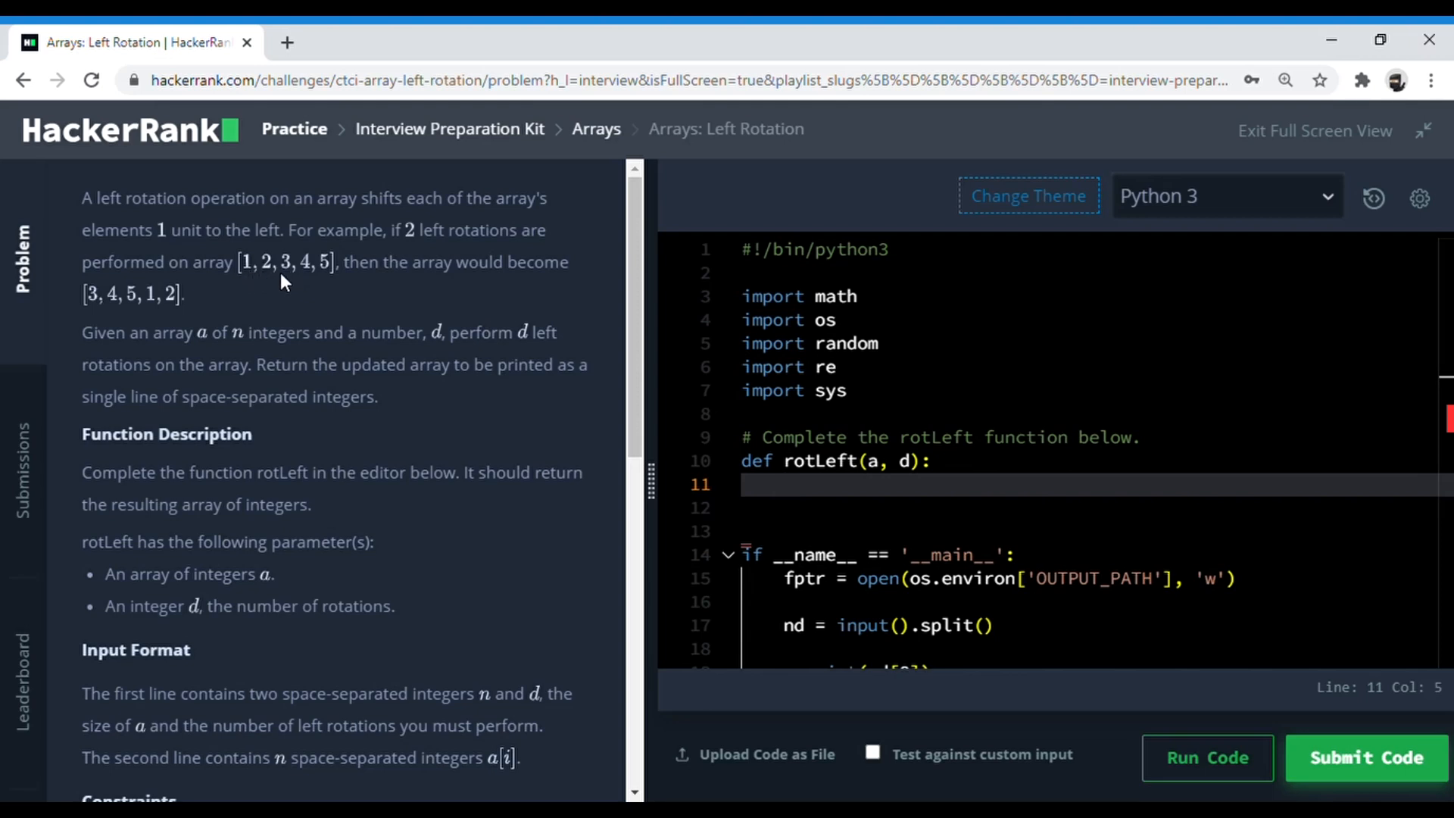
pyautogui.moveTo(324, 281)
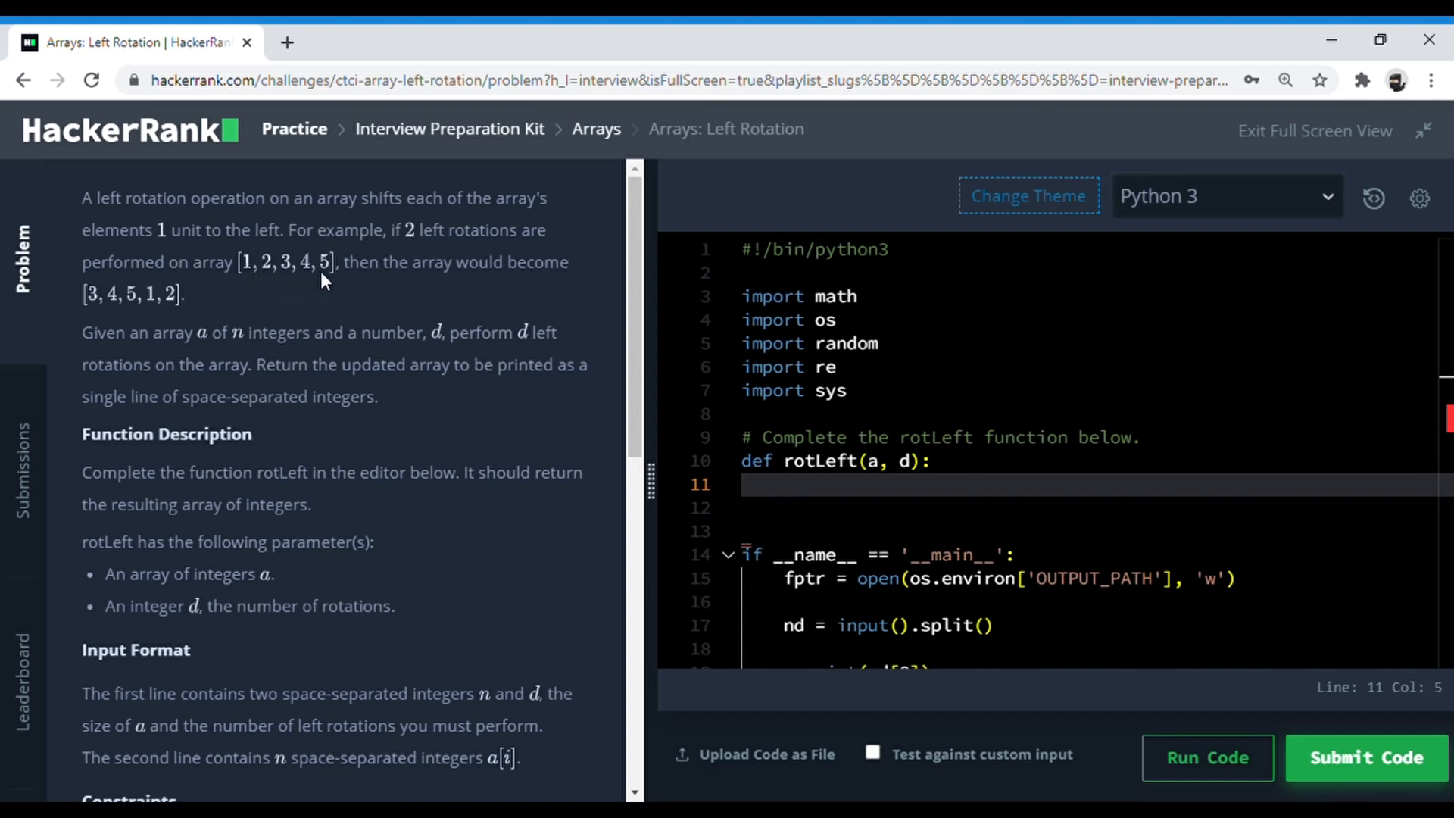
pyautogui.moveTo(365, 285)
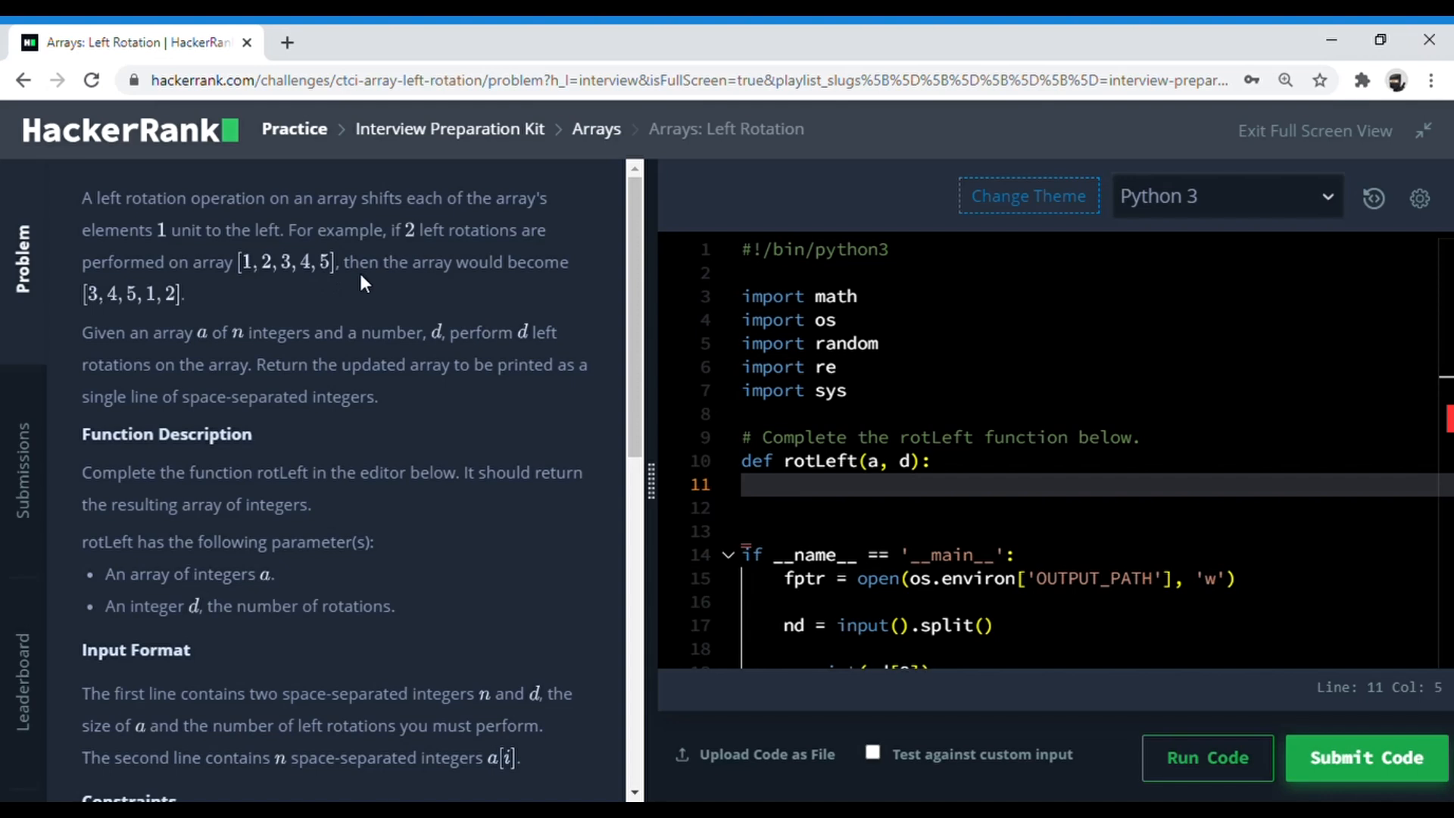
pyautogui.moveTo(252, 284)
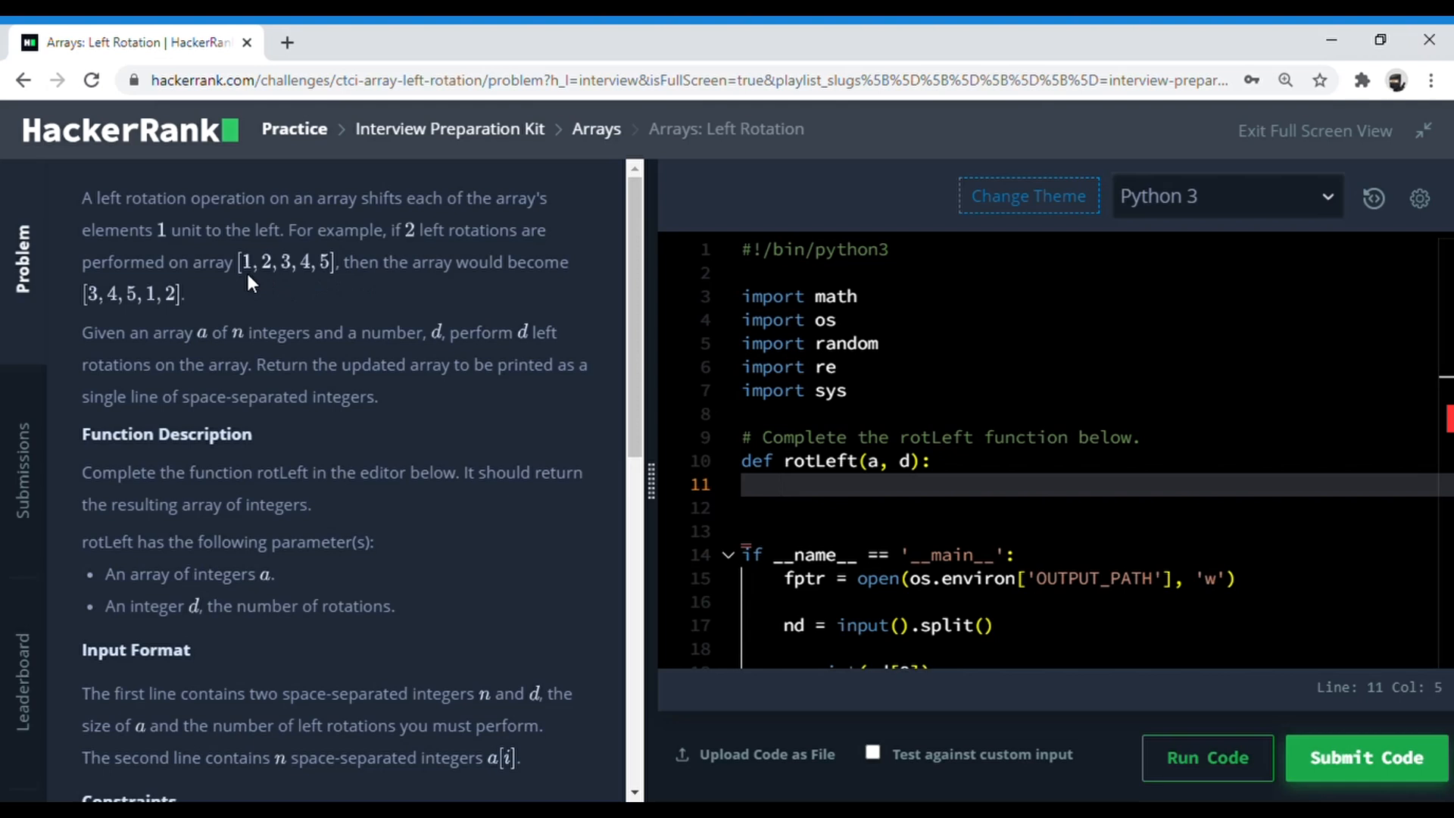
pyautogui.moveTo(272, 288)
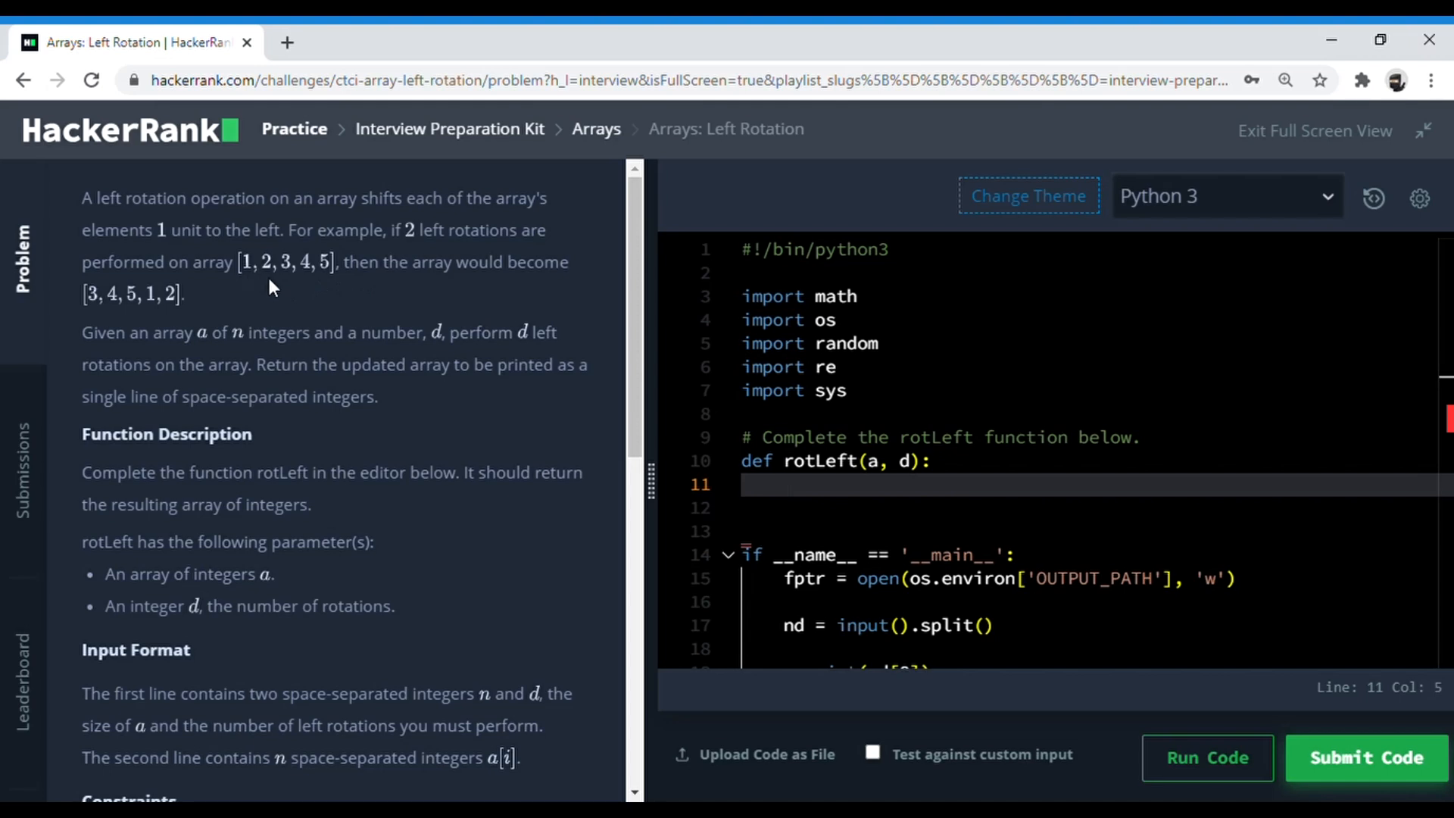
pyautogui.moveTo(284, 282)
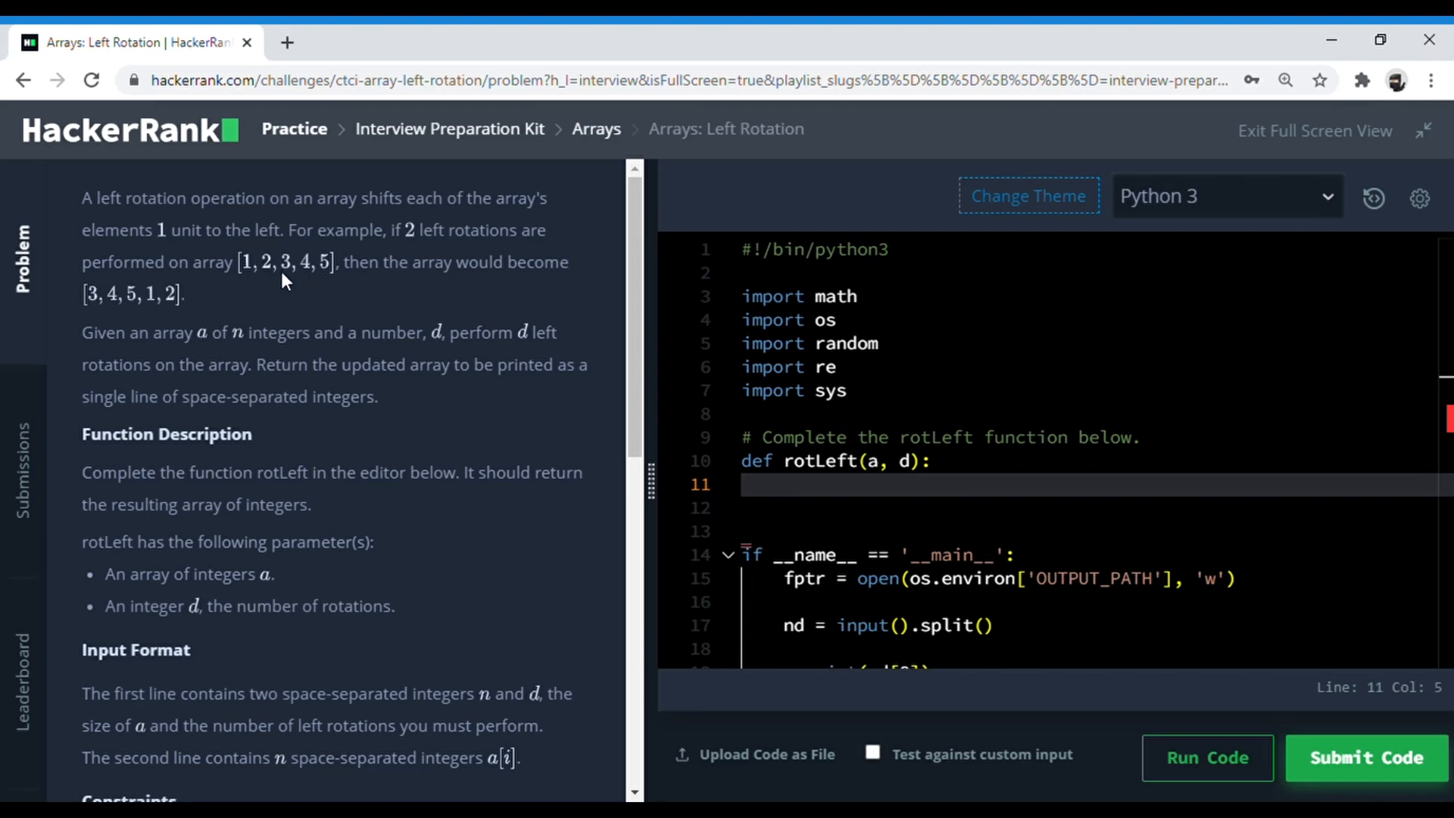
pyautogui.moveTo(269, 286)
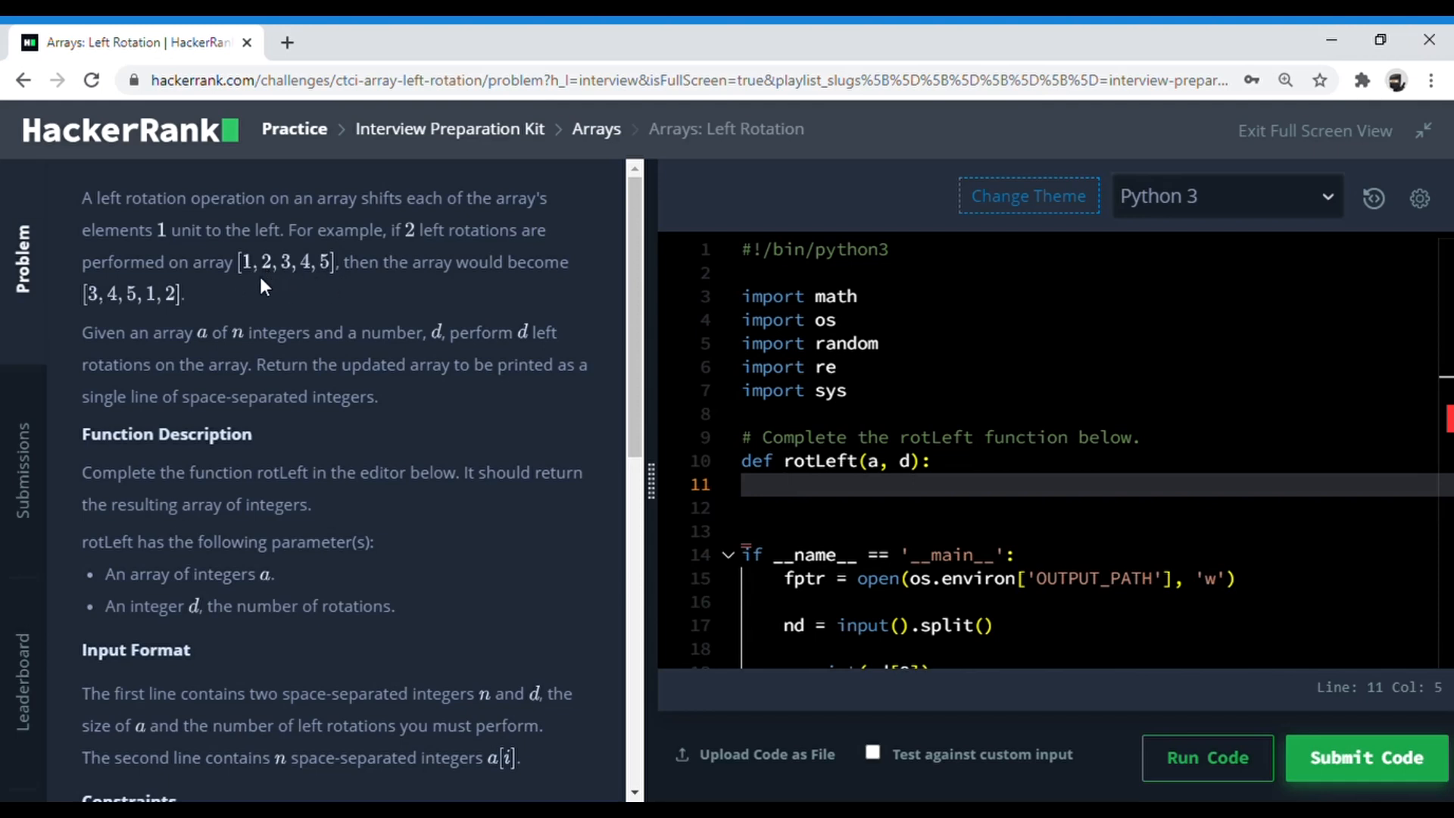
# - Store the first d elements in res with res = a[0:d]
pyautogui.scroll(-3)
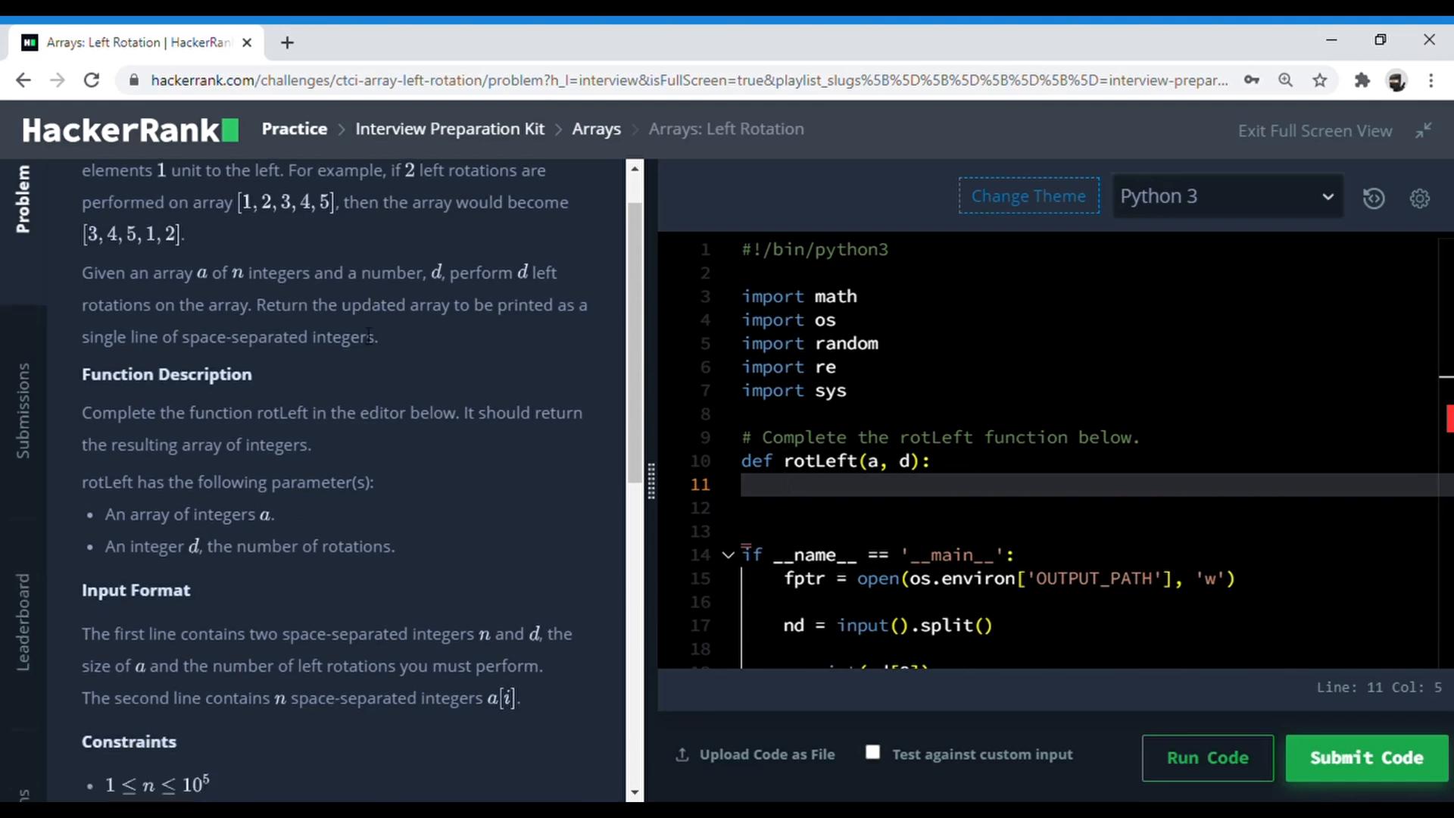
pyautogui.scroll(-3)
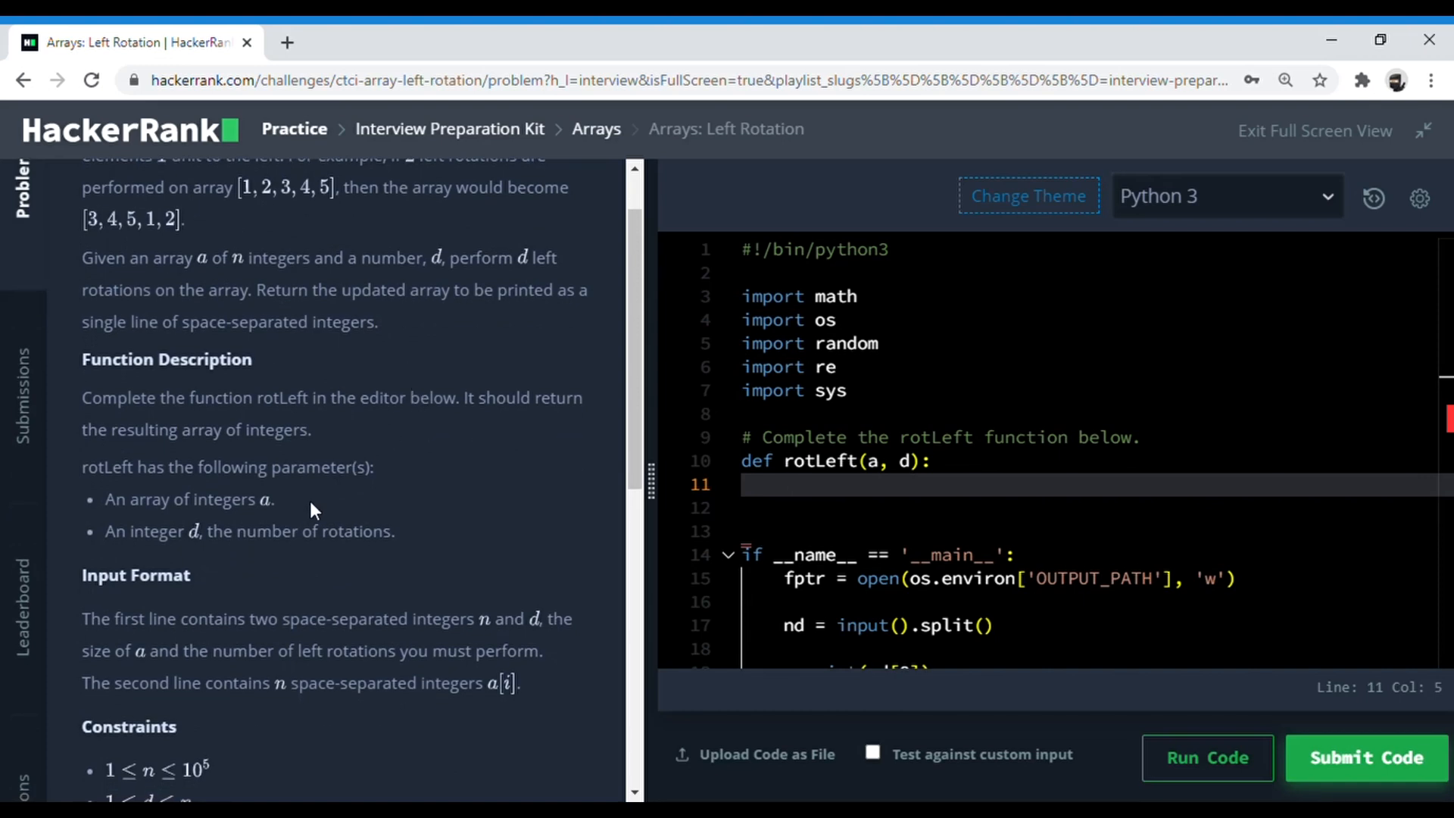
pyautogui.moveTo(294, 584)
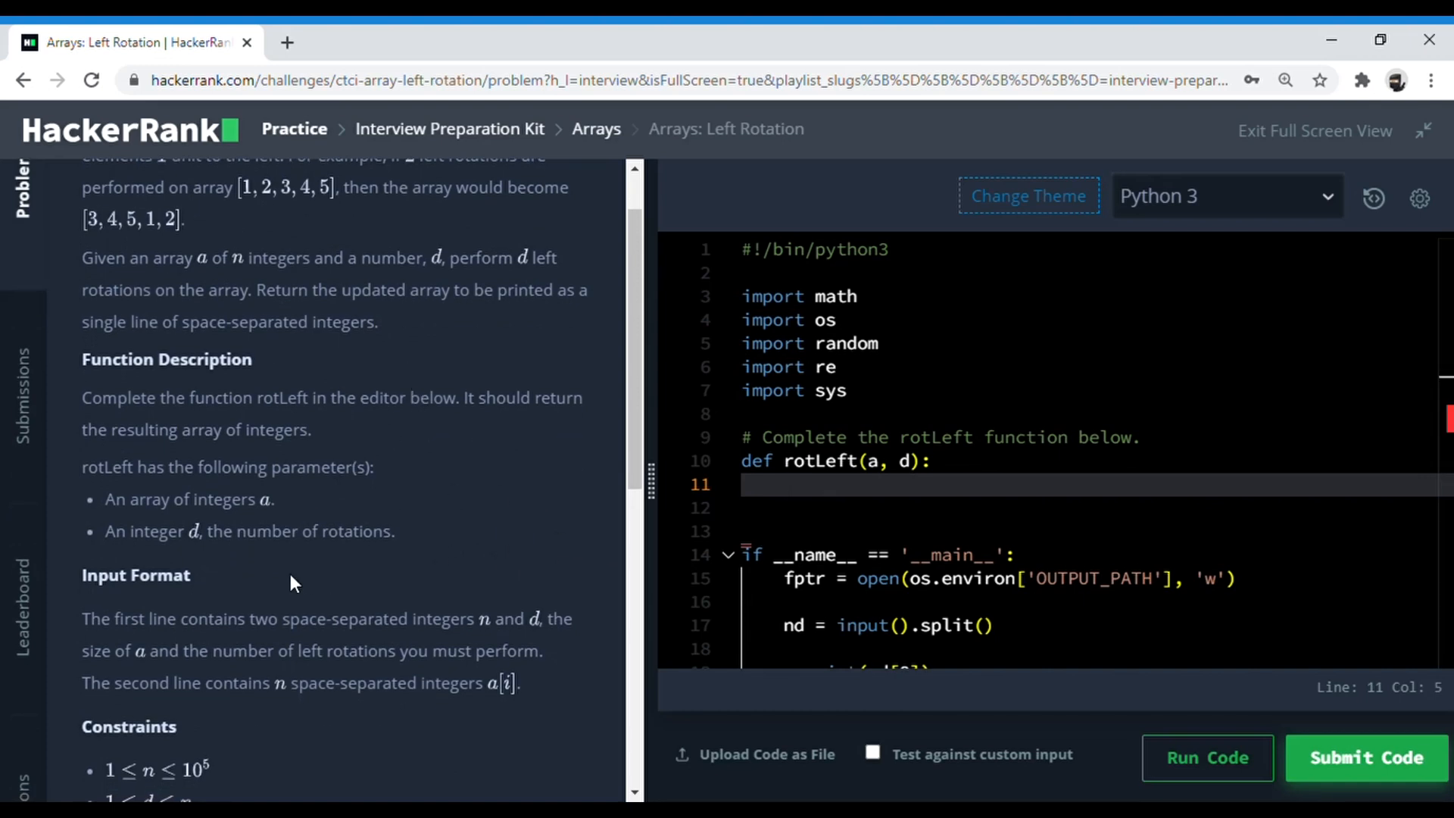
pyautogui.moveTo(416, 556)
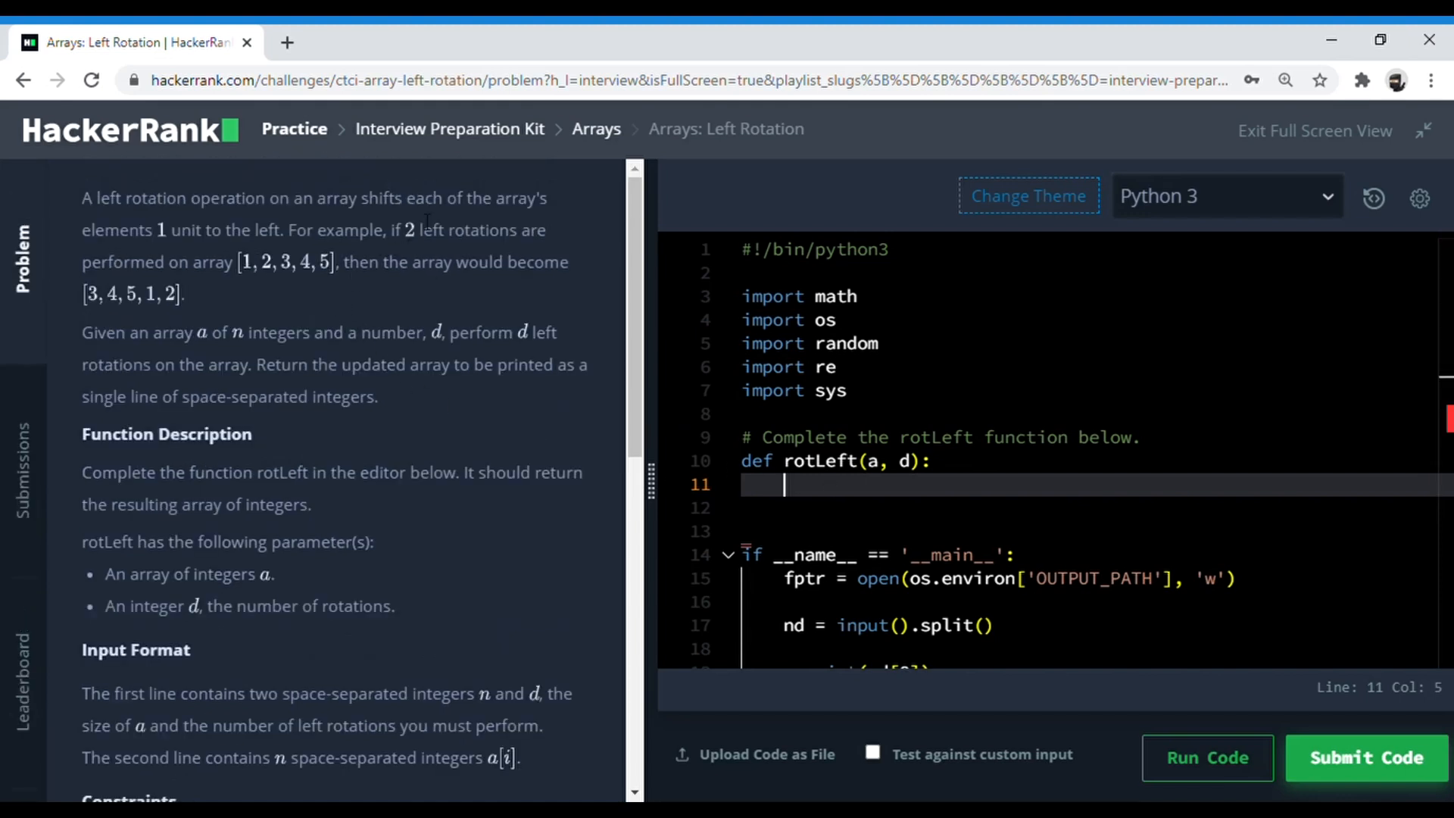
pyautogui.write('res')
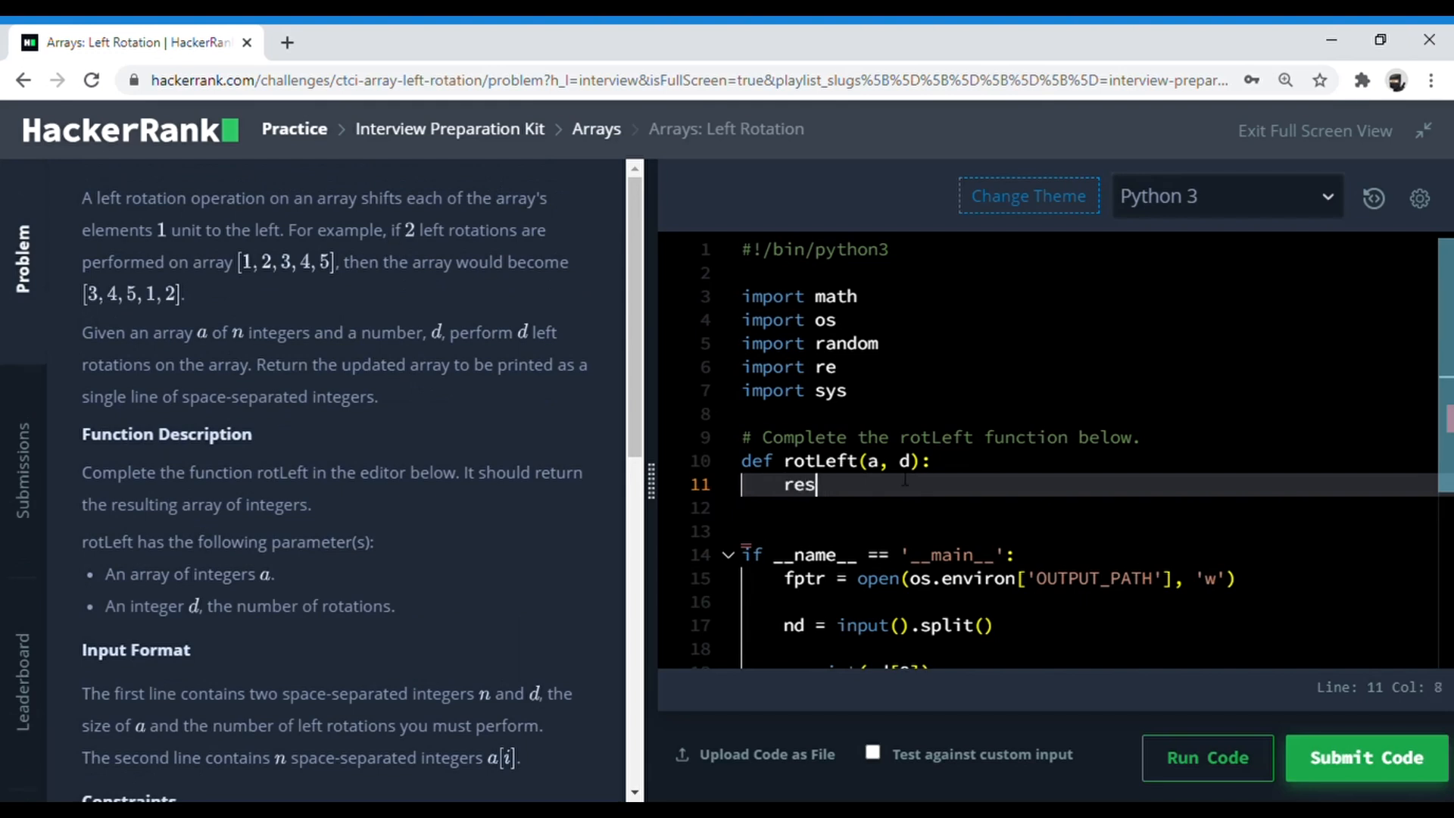
pyautogui.write('=')
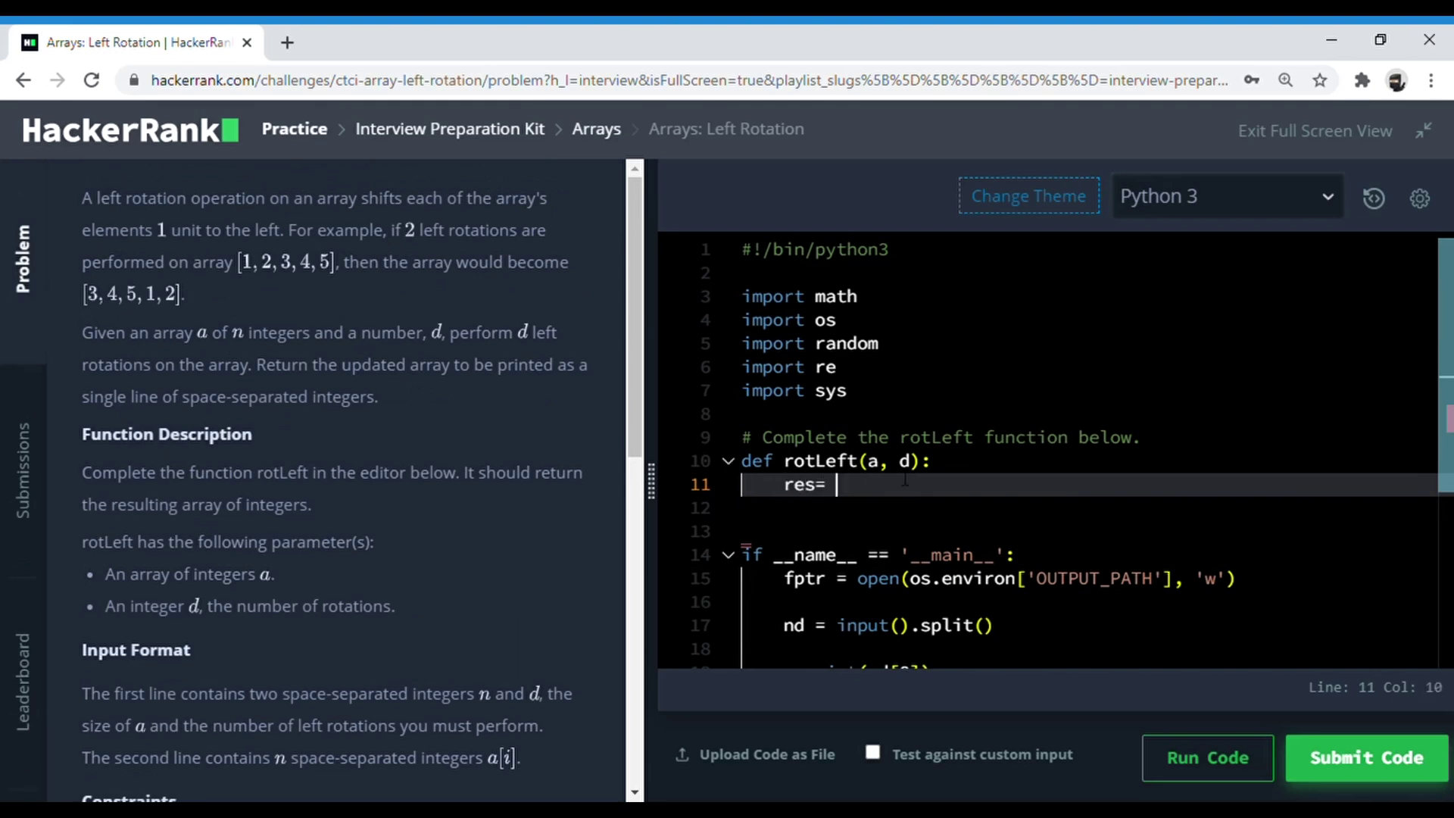
pyautogui.write('a[]')
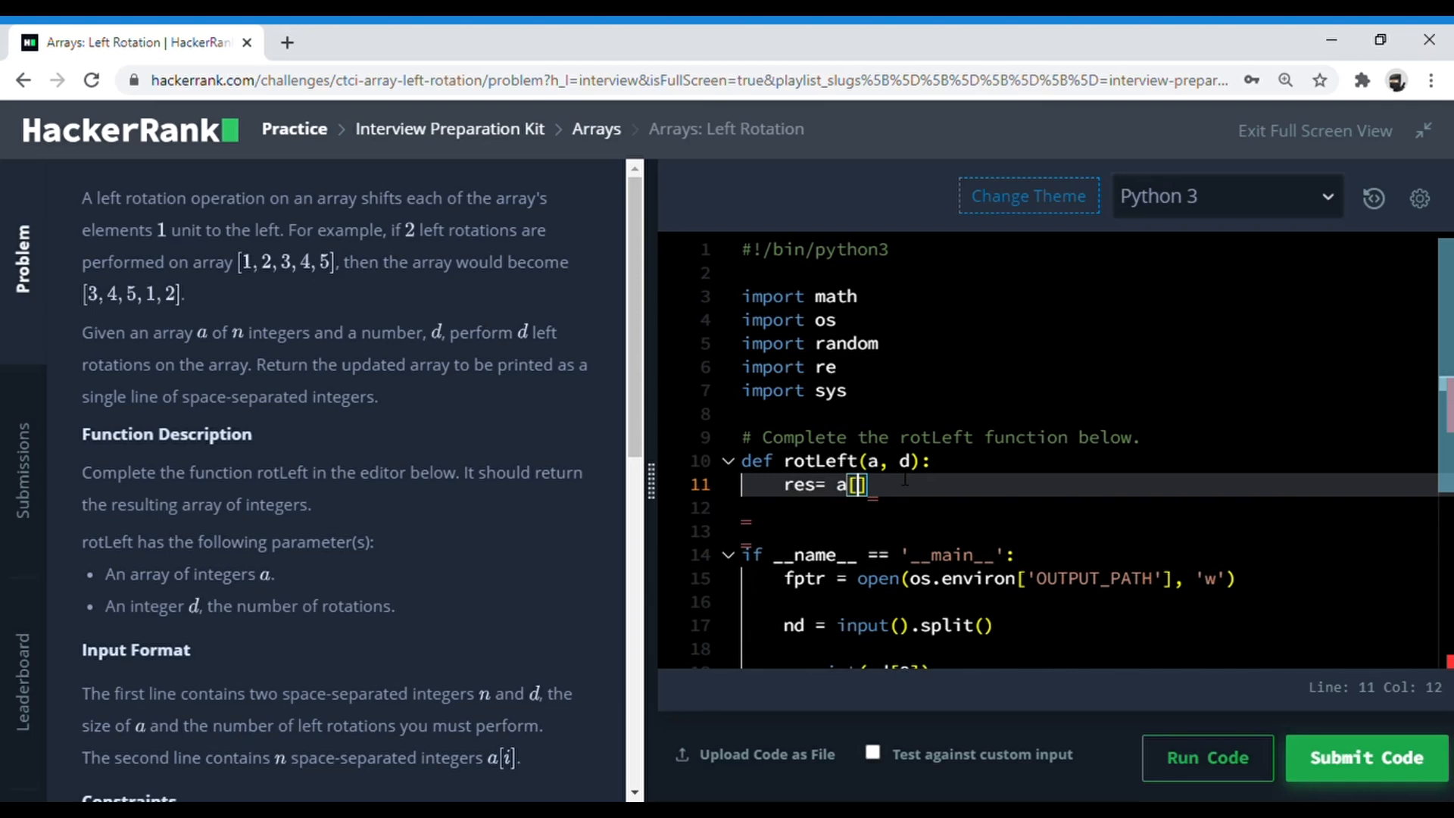
pyautogui.write('0:d')
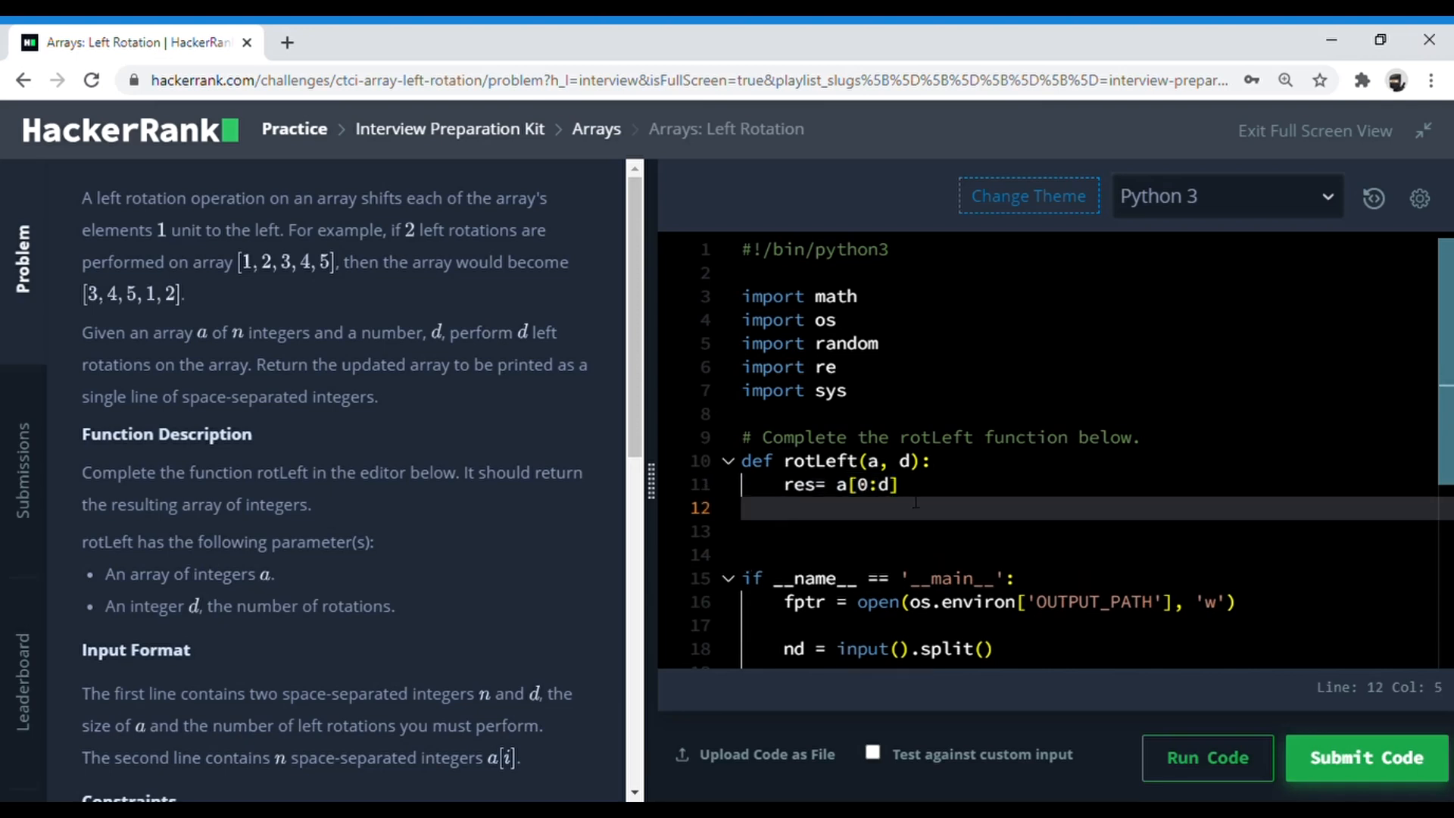
pyautogui.moveTo(469, 339)
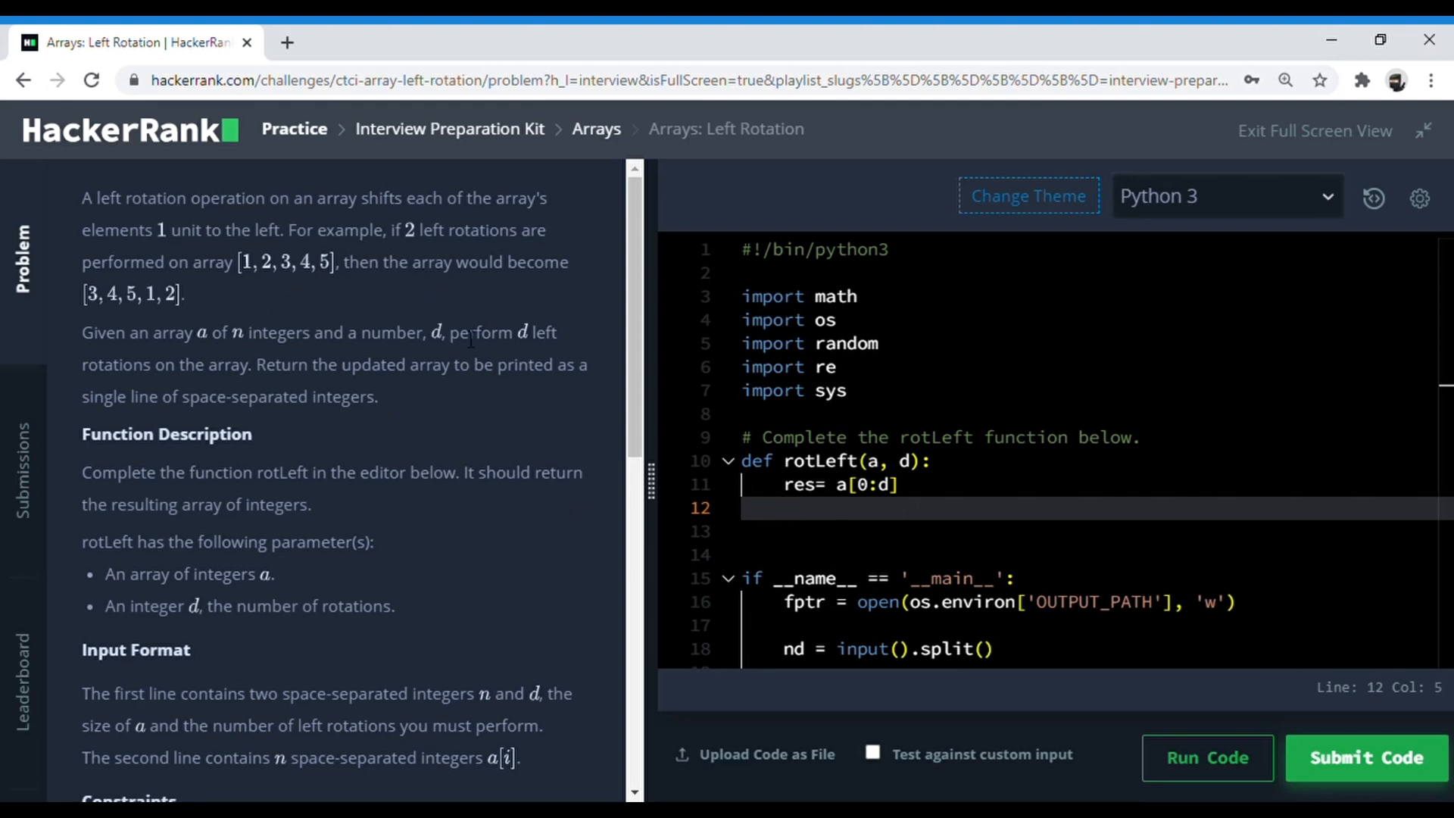
pyautogui.moveTo(454, 360)
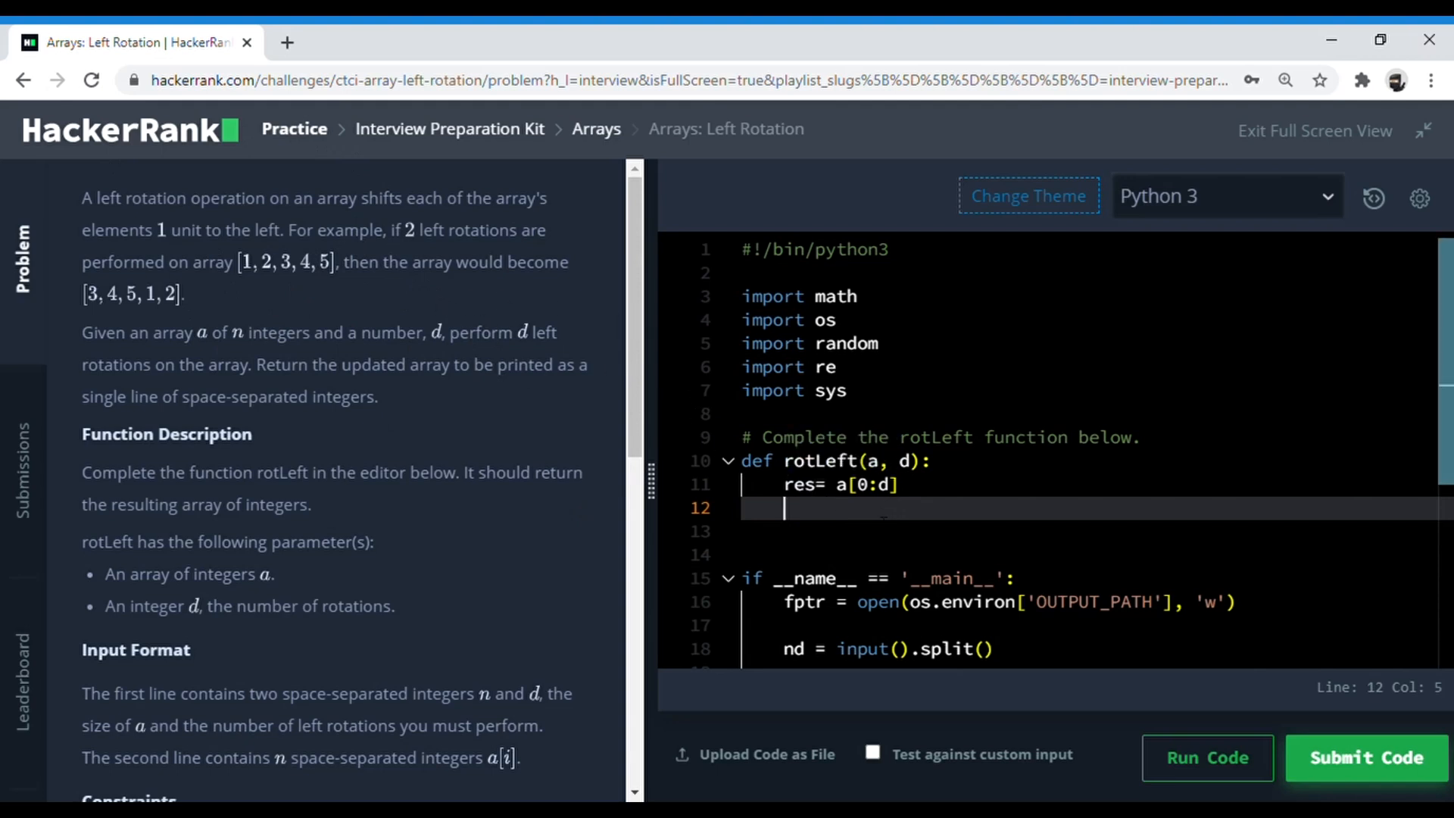
# - Add a loop over range(len(a)-d) that sets a[i]=a[i+d]
pyautogui.write('for')
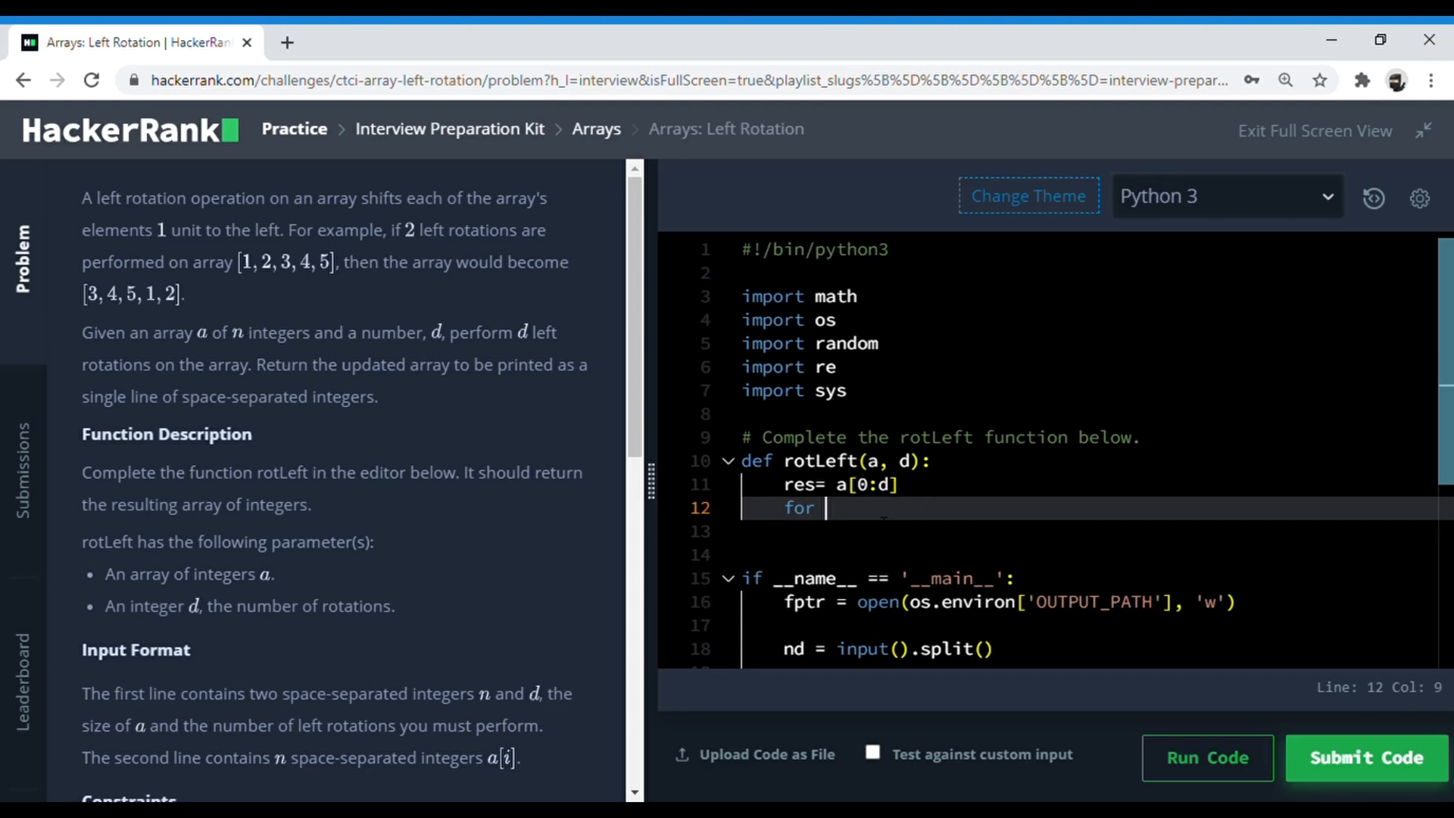
pyautogui.write('i')
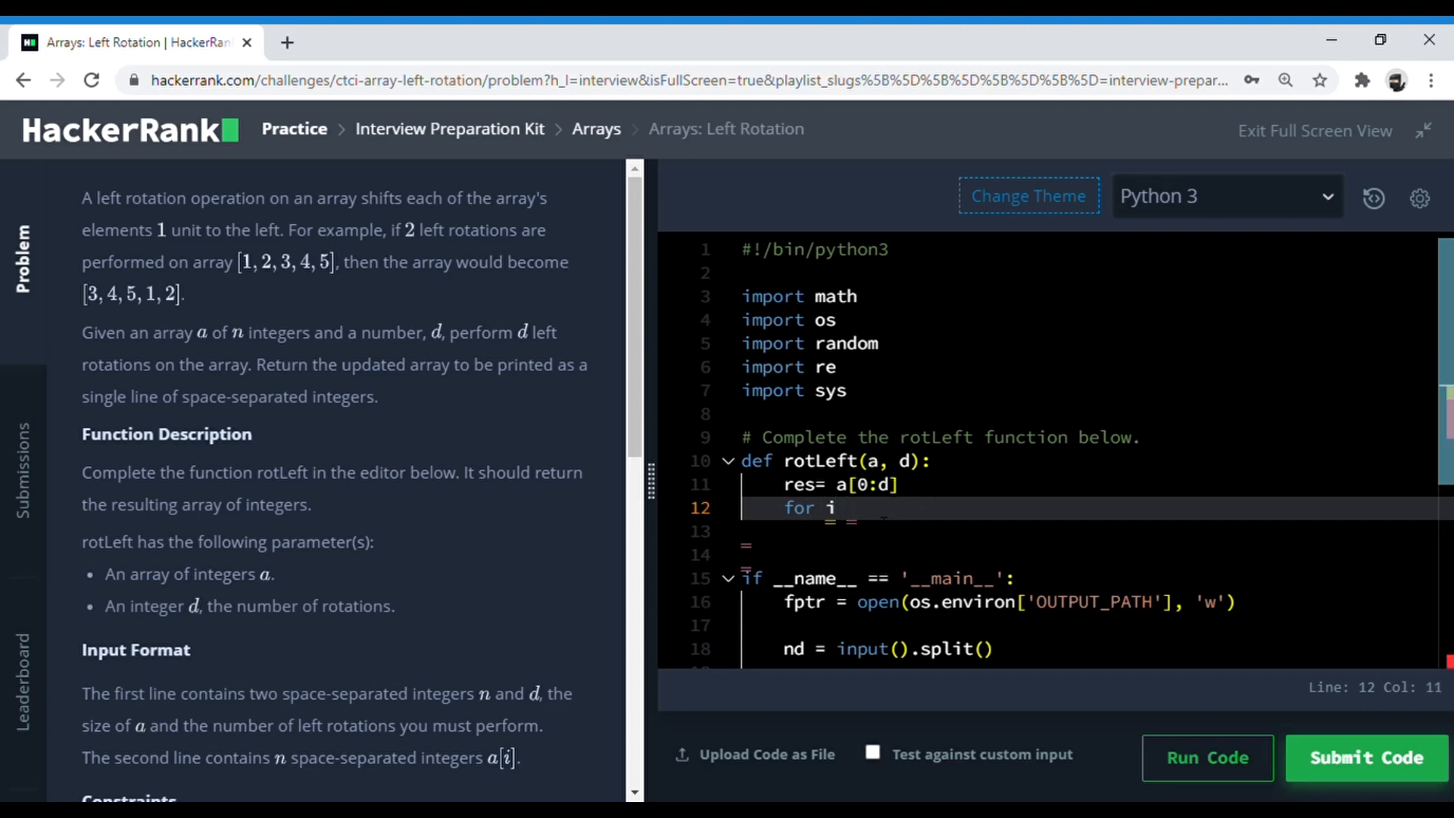
pyautogui.write('in range()')
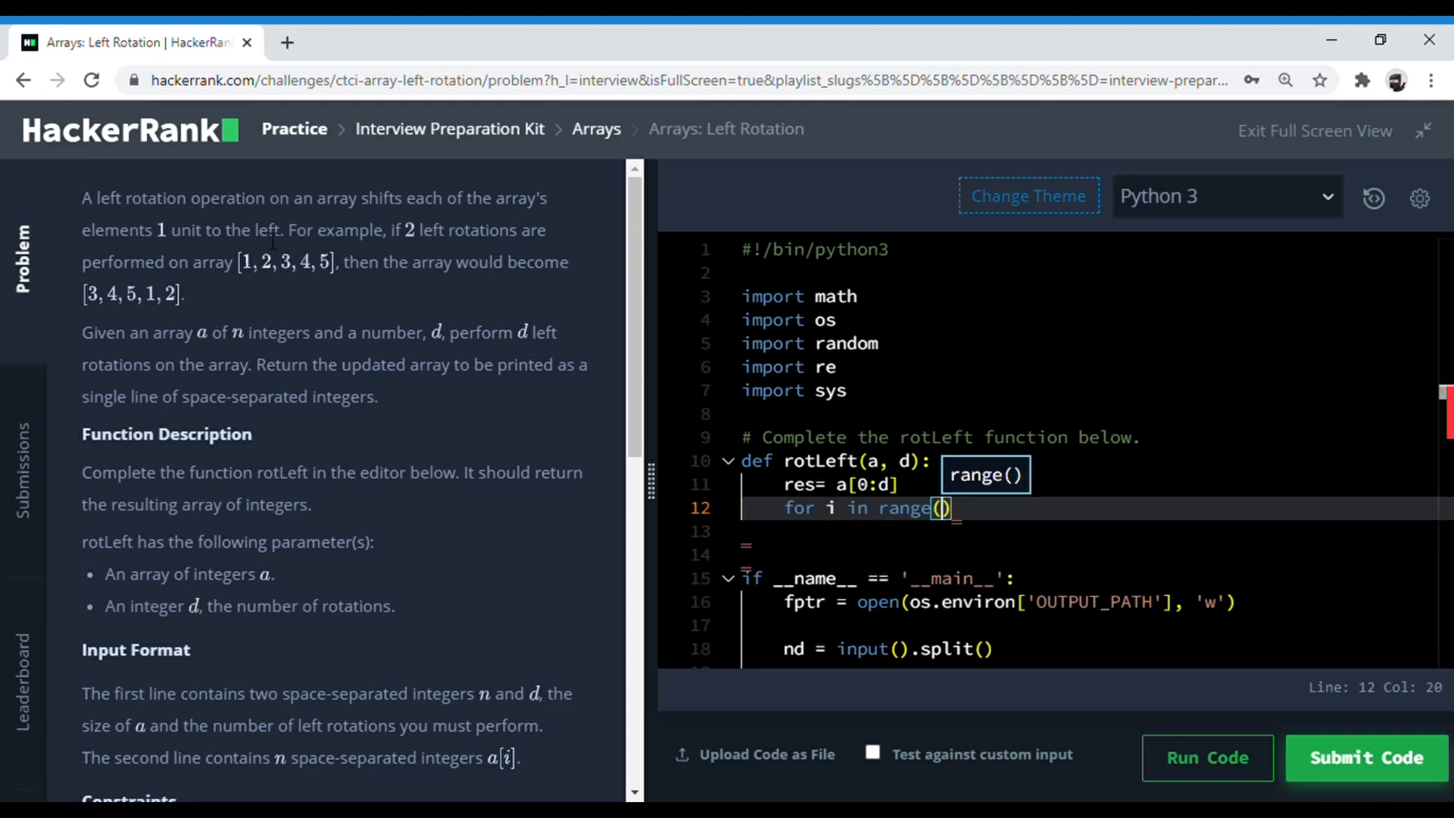
pyautogui.moveTo(487, 246)
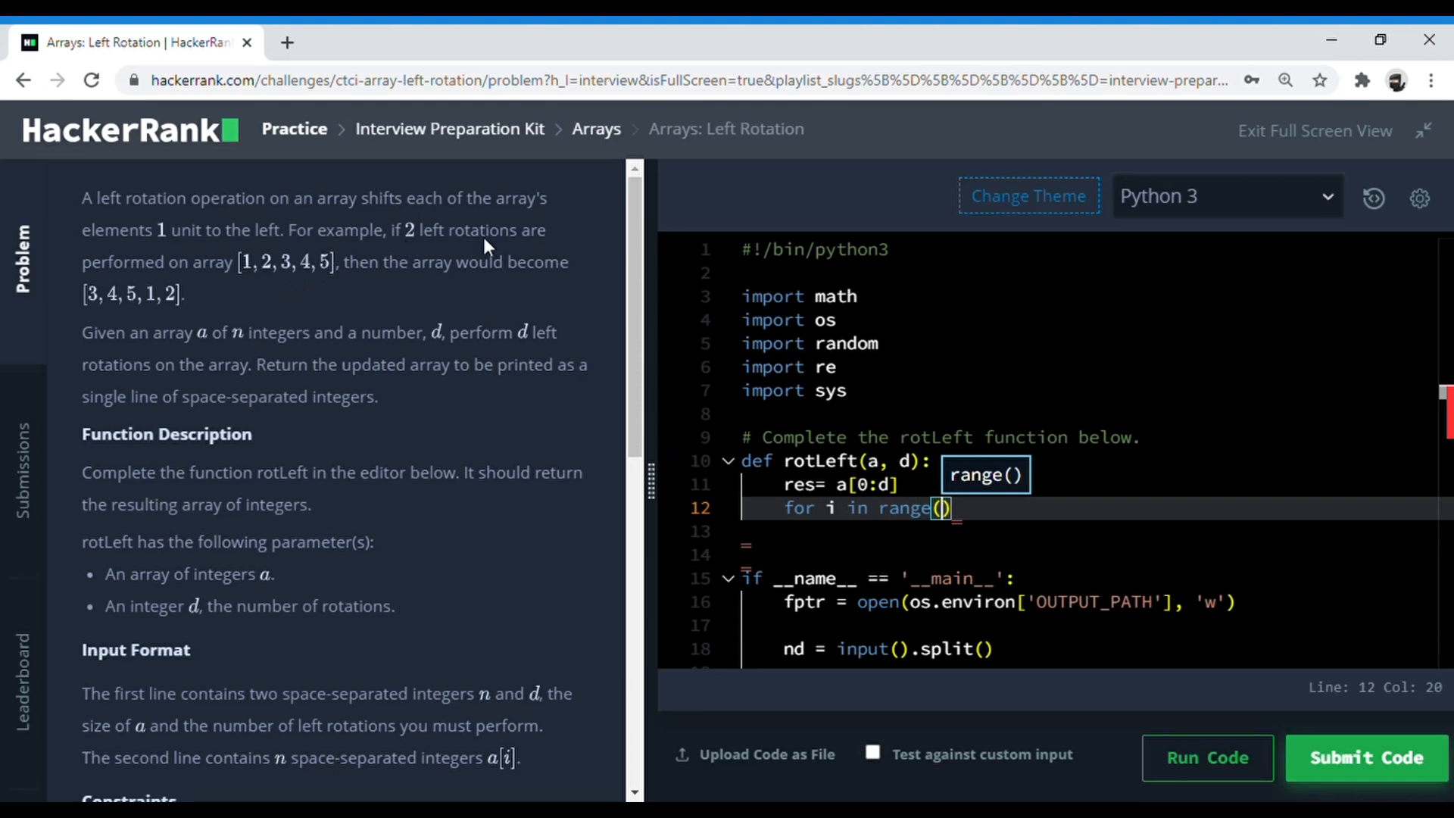
pyautogui.write('len(a')
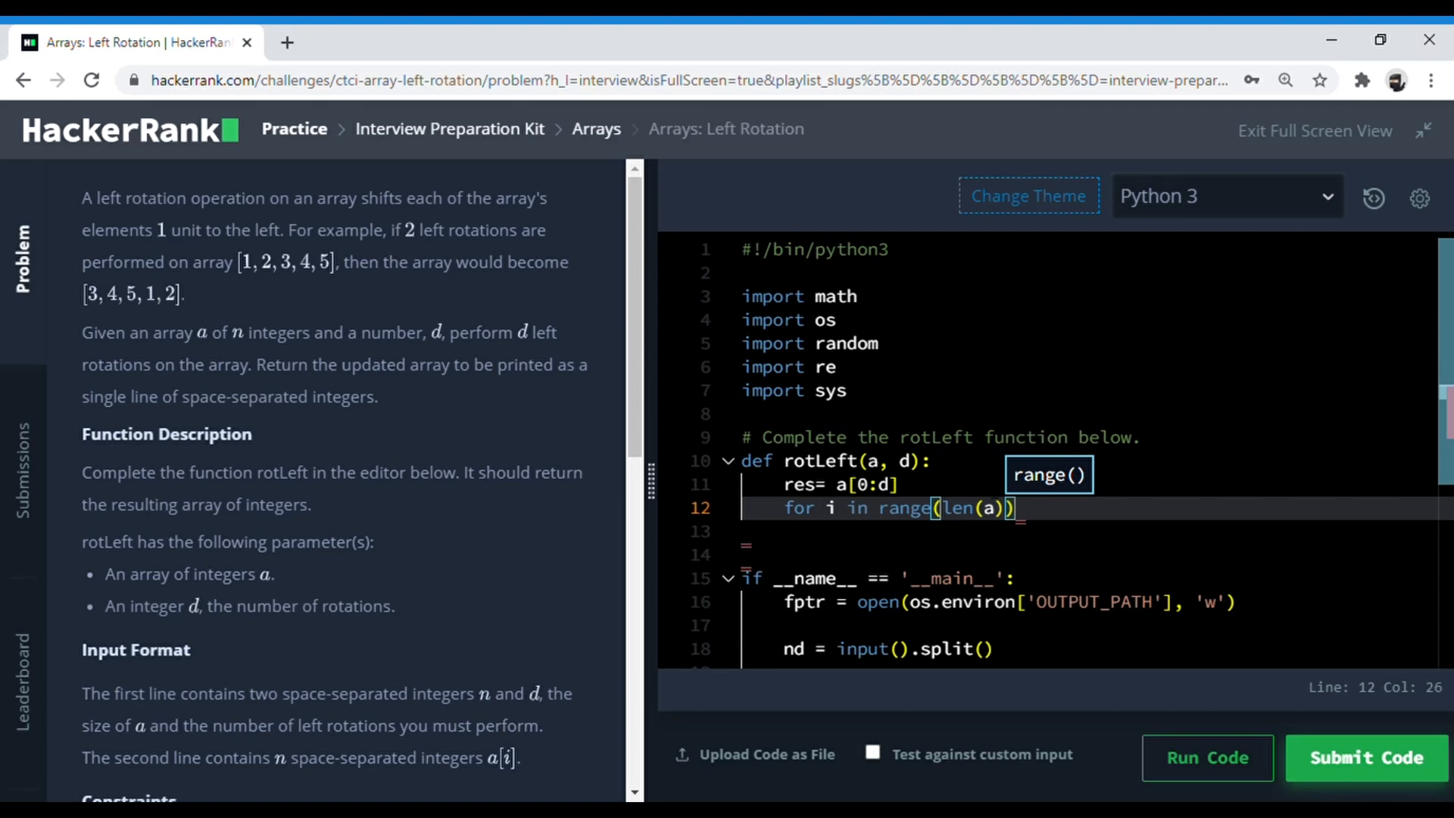
pyautogui.write('-d')
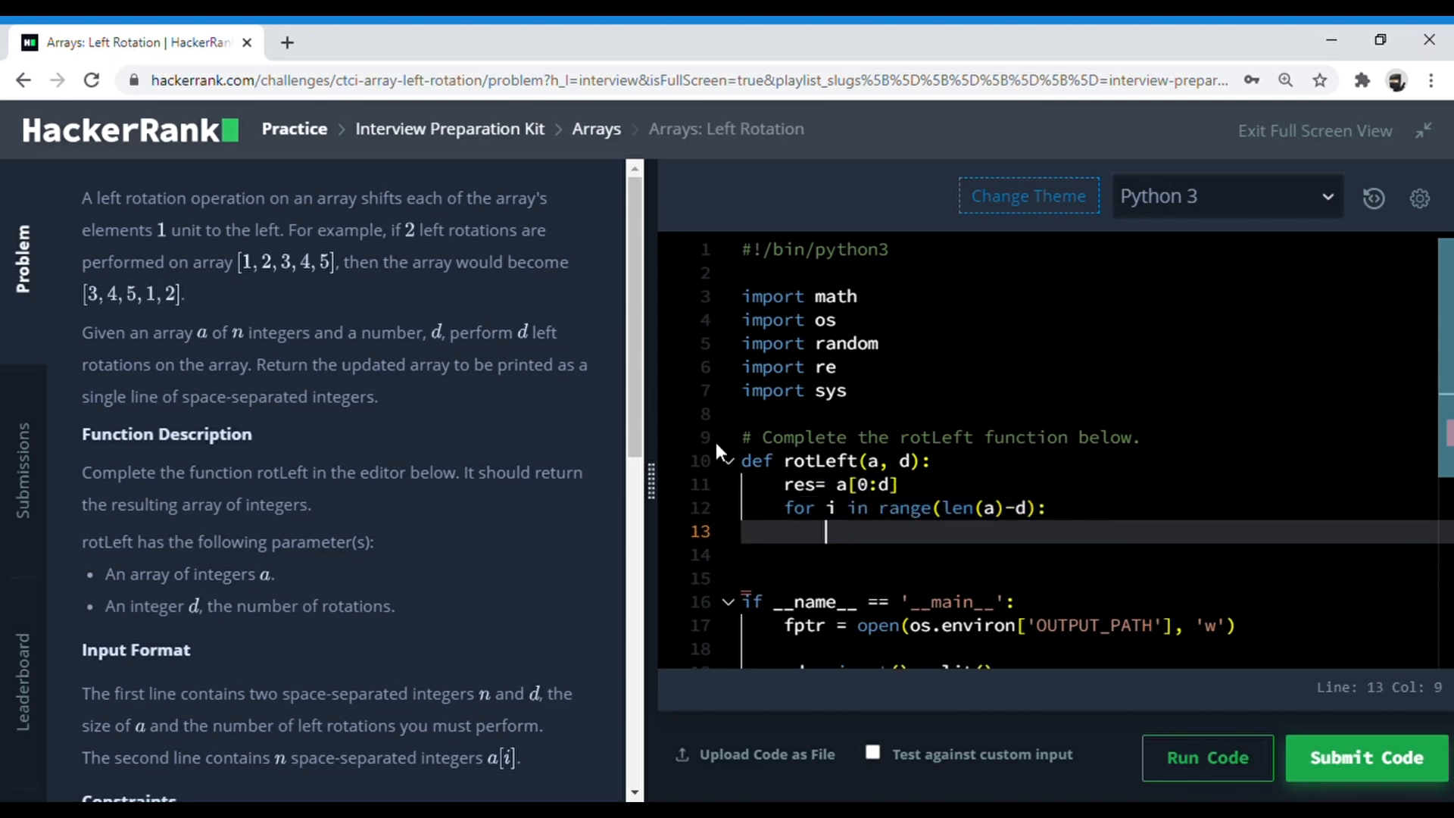
pyautogui.write('a')
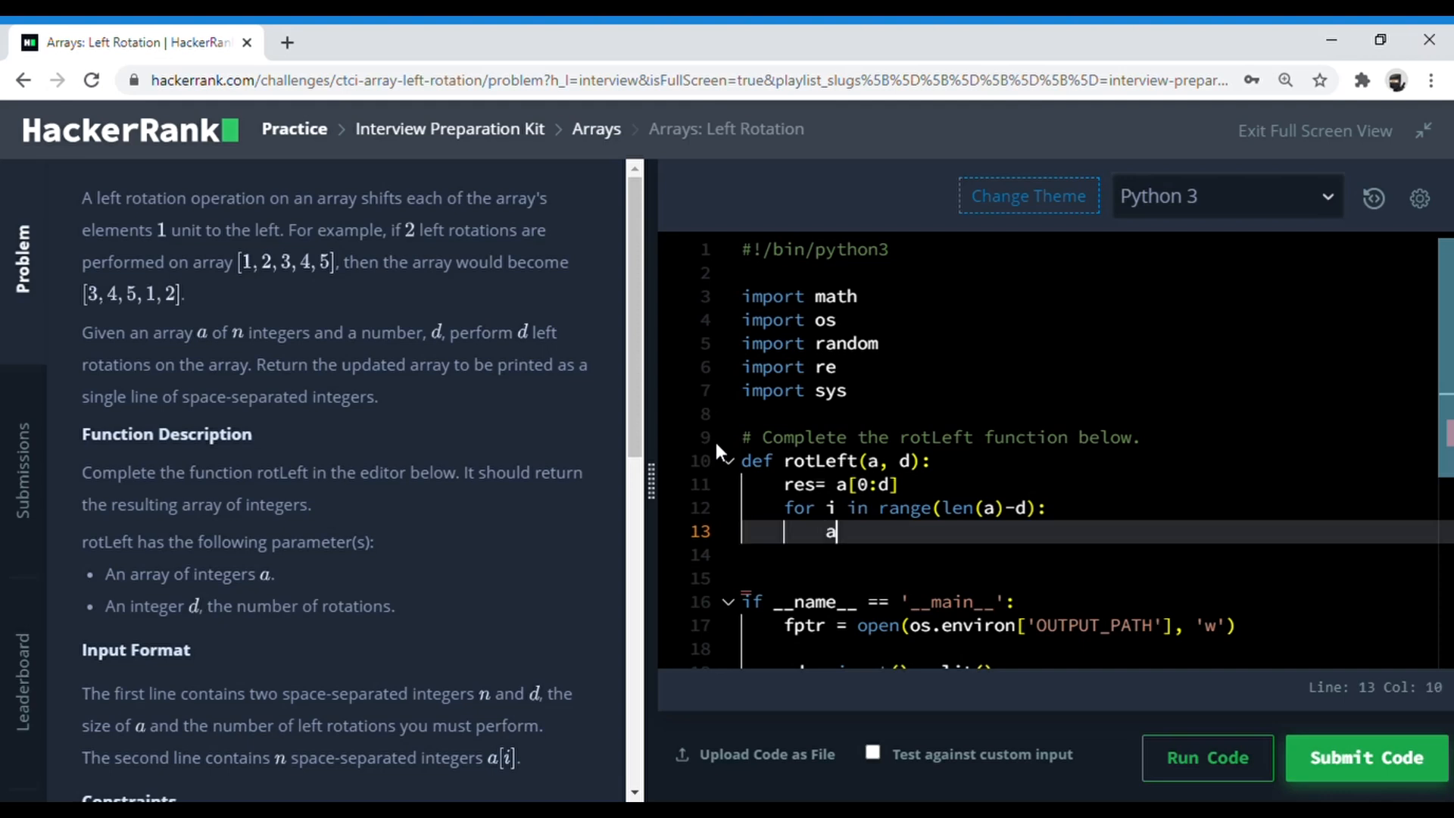
pyautogui.write('[i]=a')
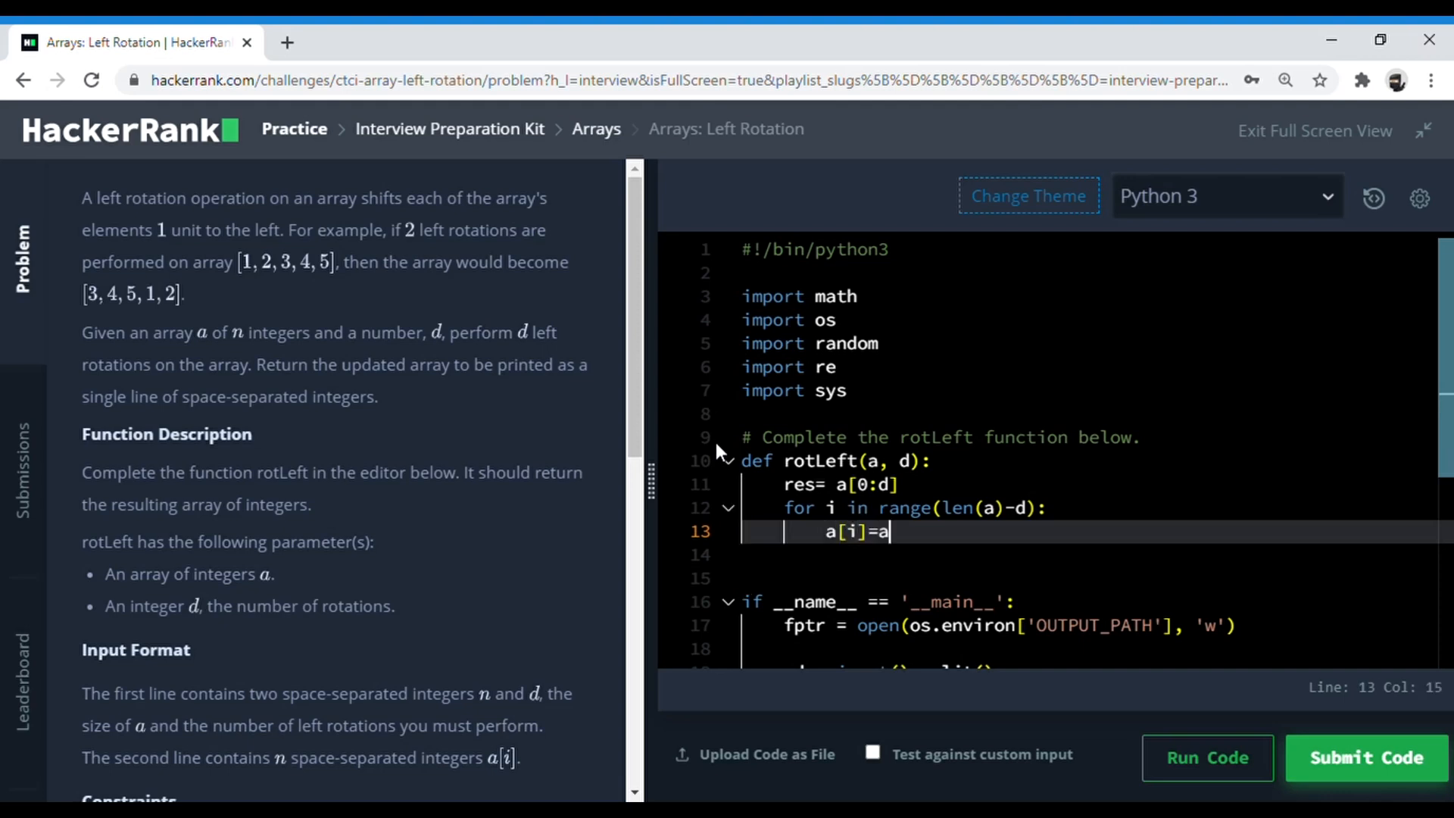
pyautogui.write('[i+d]')
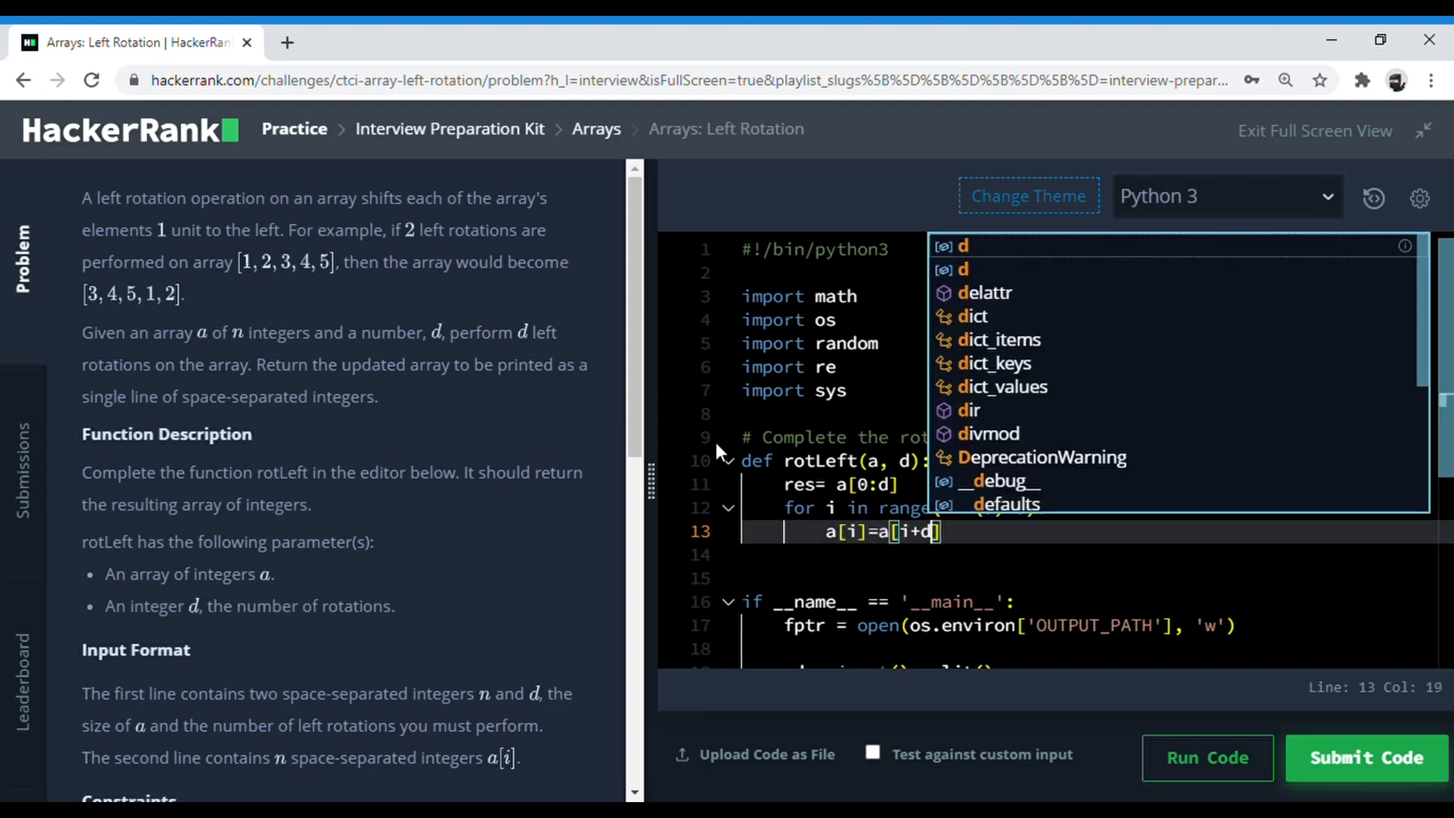
pyautogui.press('Enter')
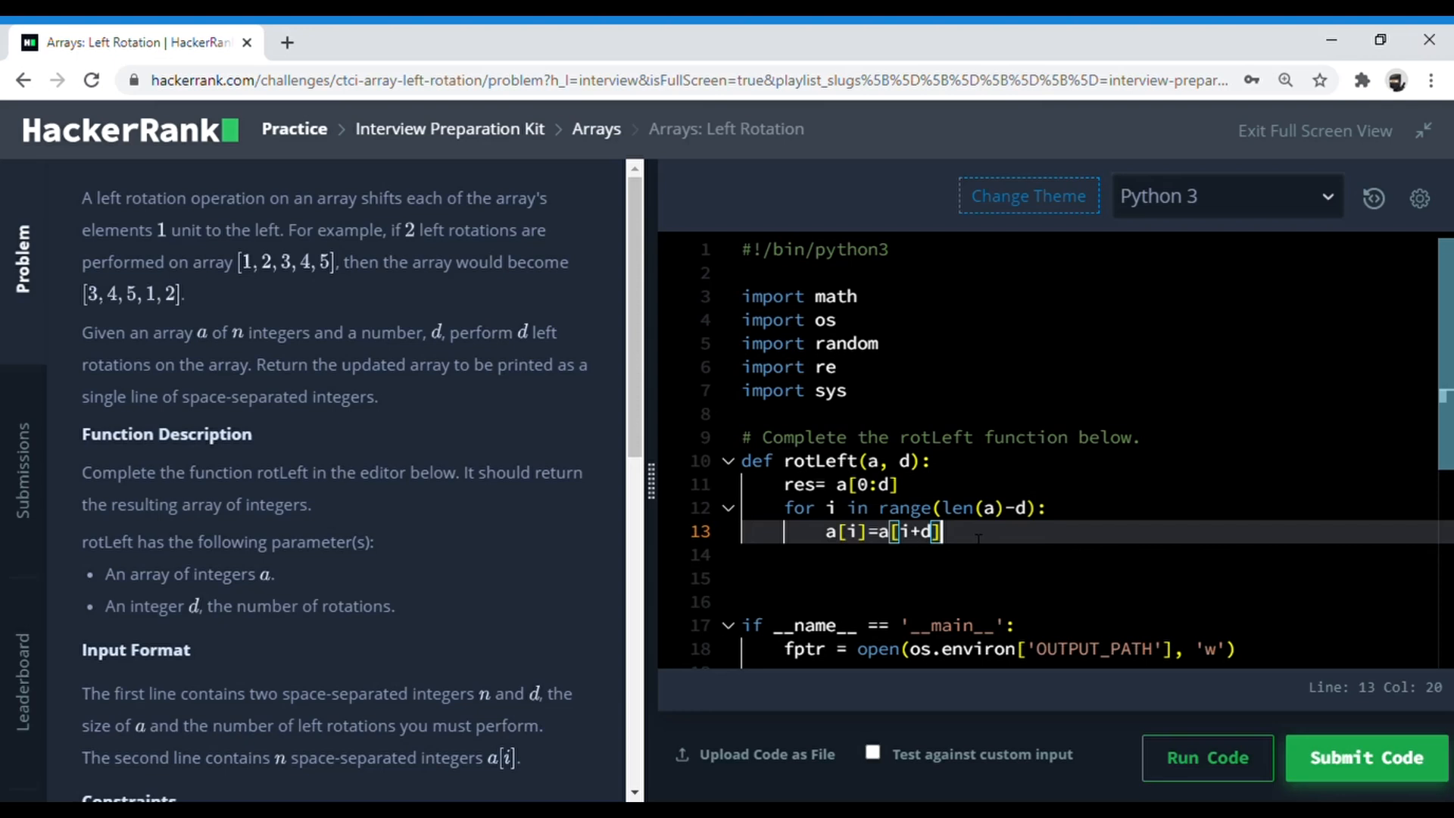
# - Add the line a[-d:]=res after the shift and begin writing 'return a'
pyautogui.press('Enter')
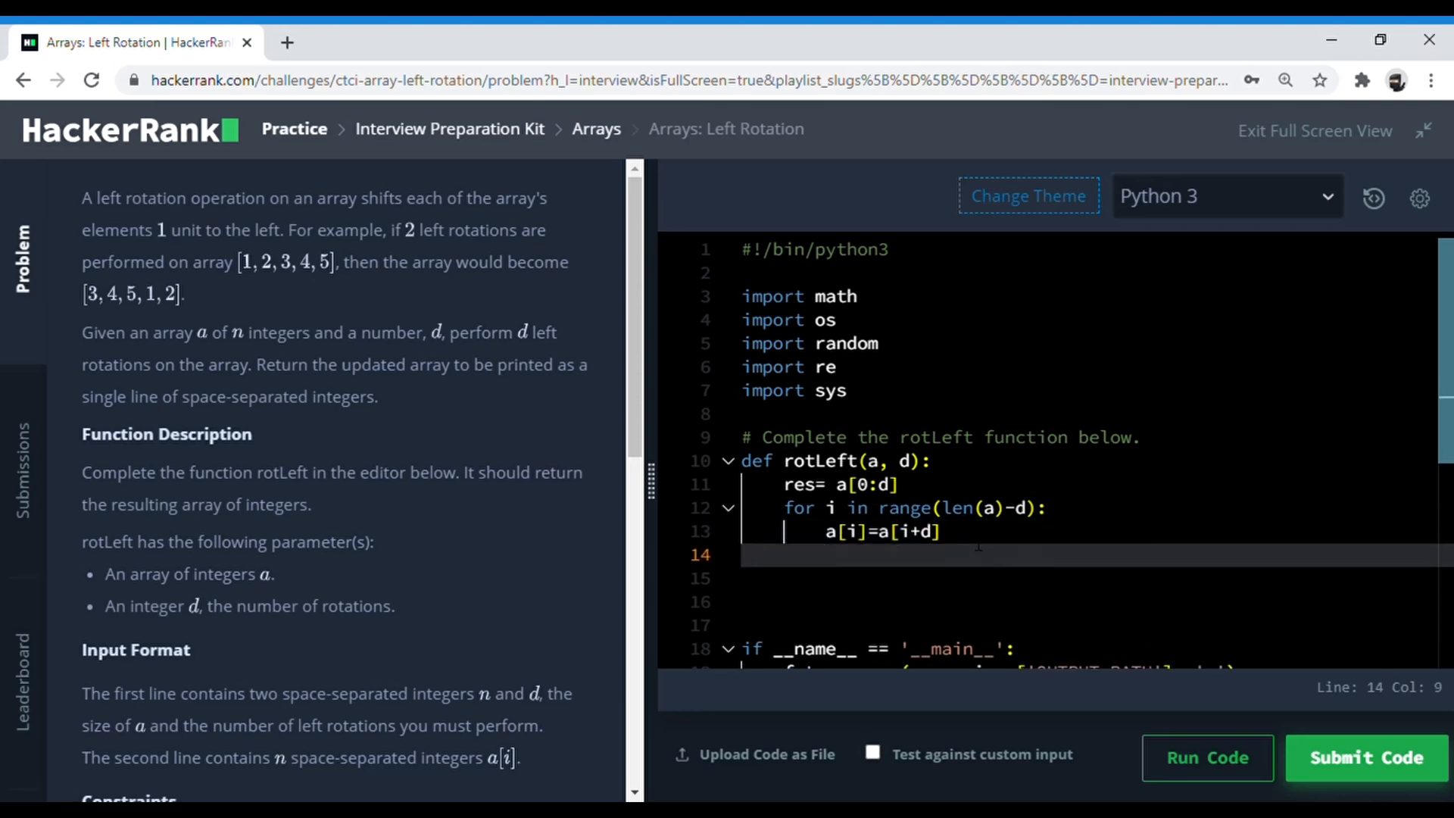
pyautogui.write('a[')
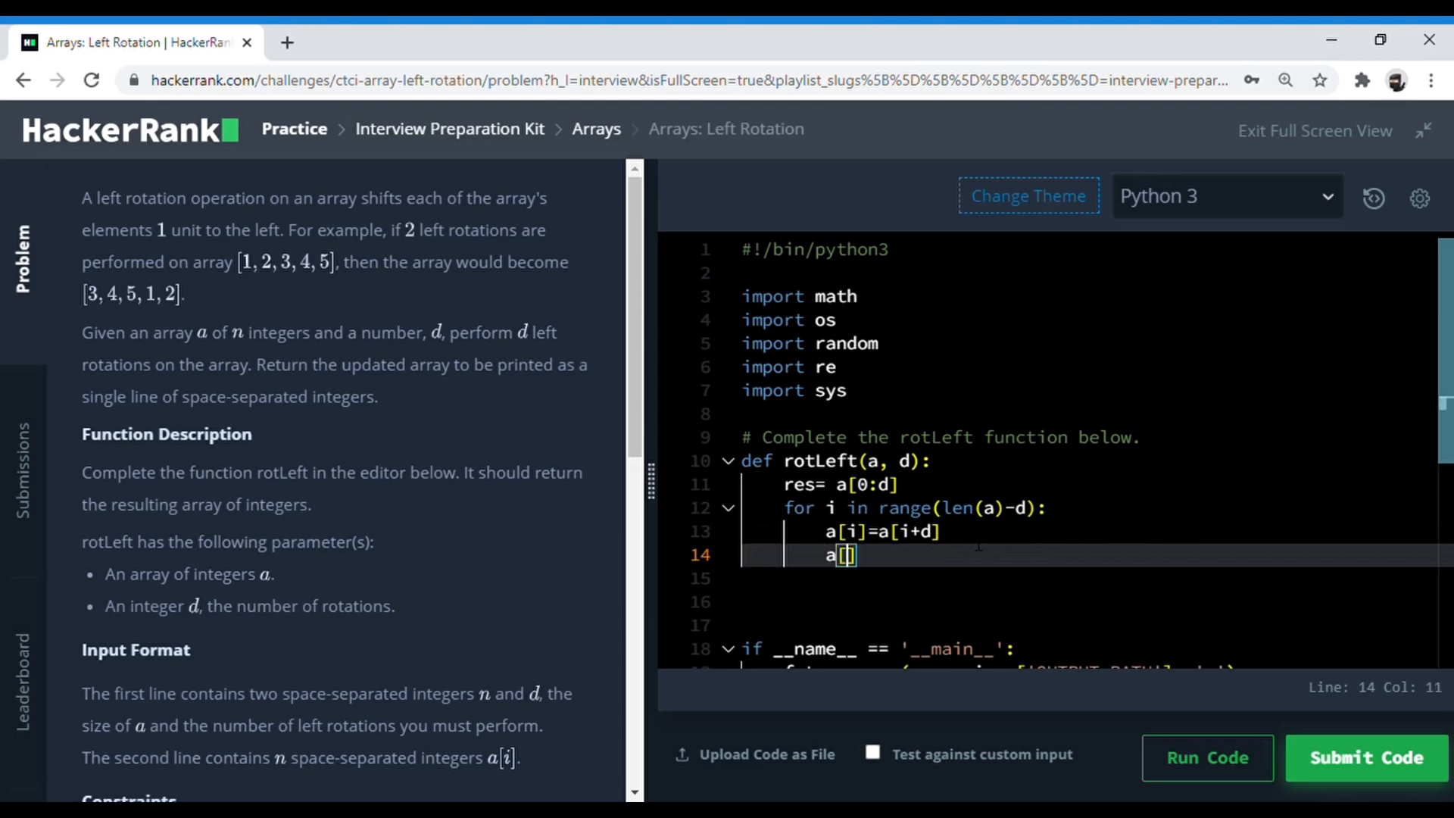
pyautogui.write('-d')
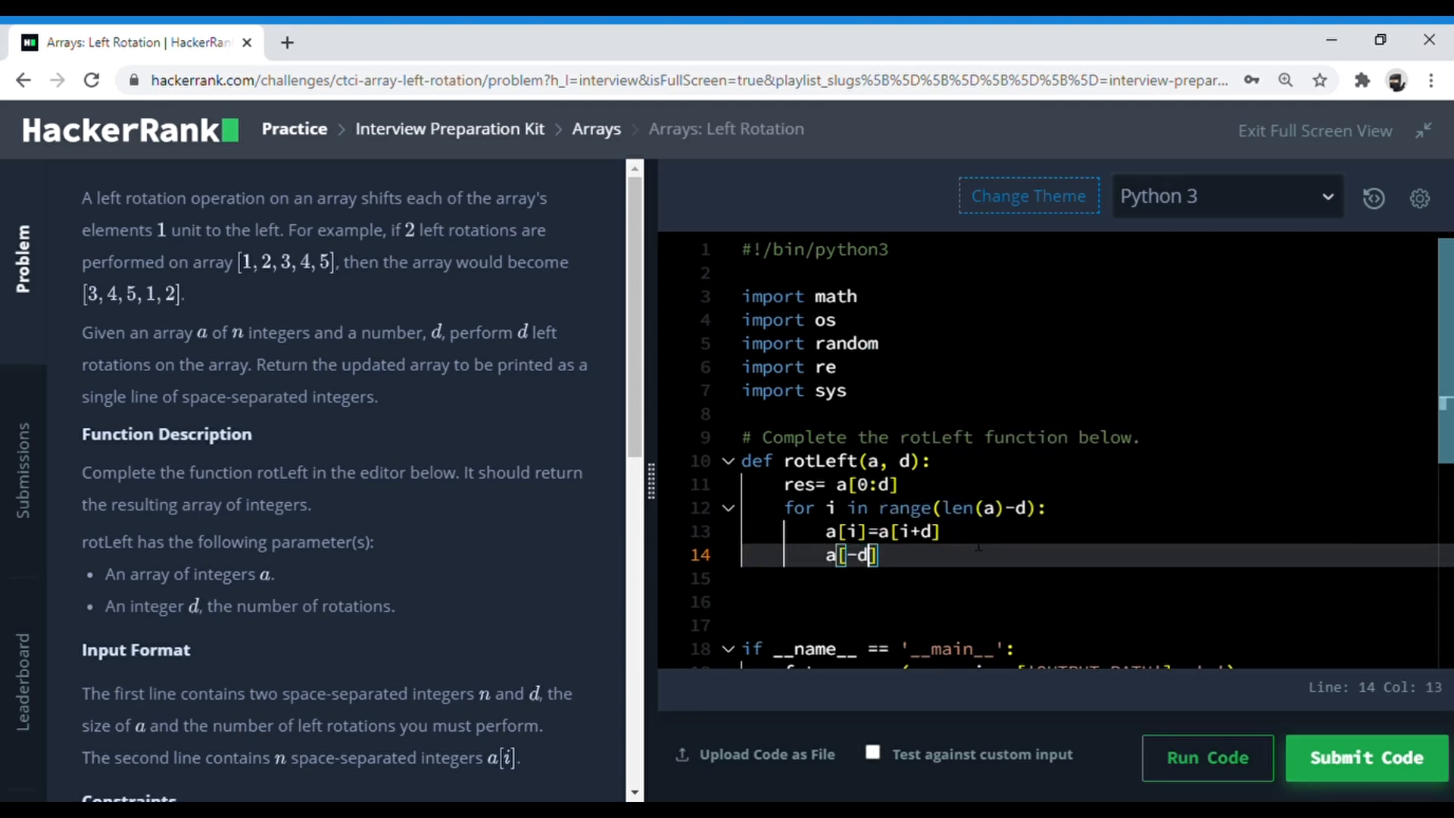
pyautogui.write('d')
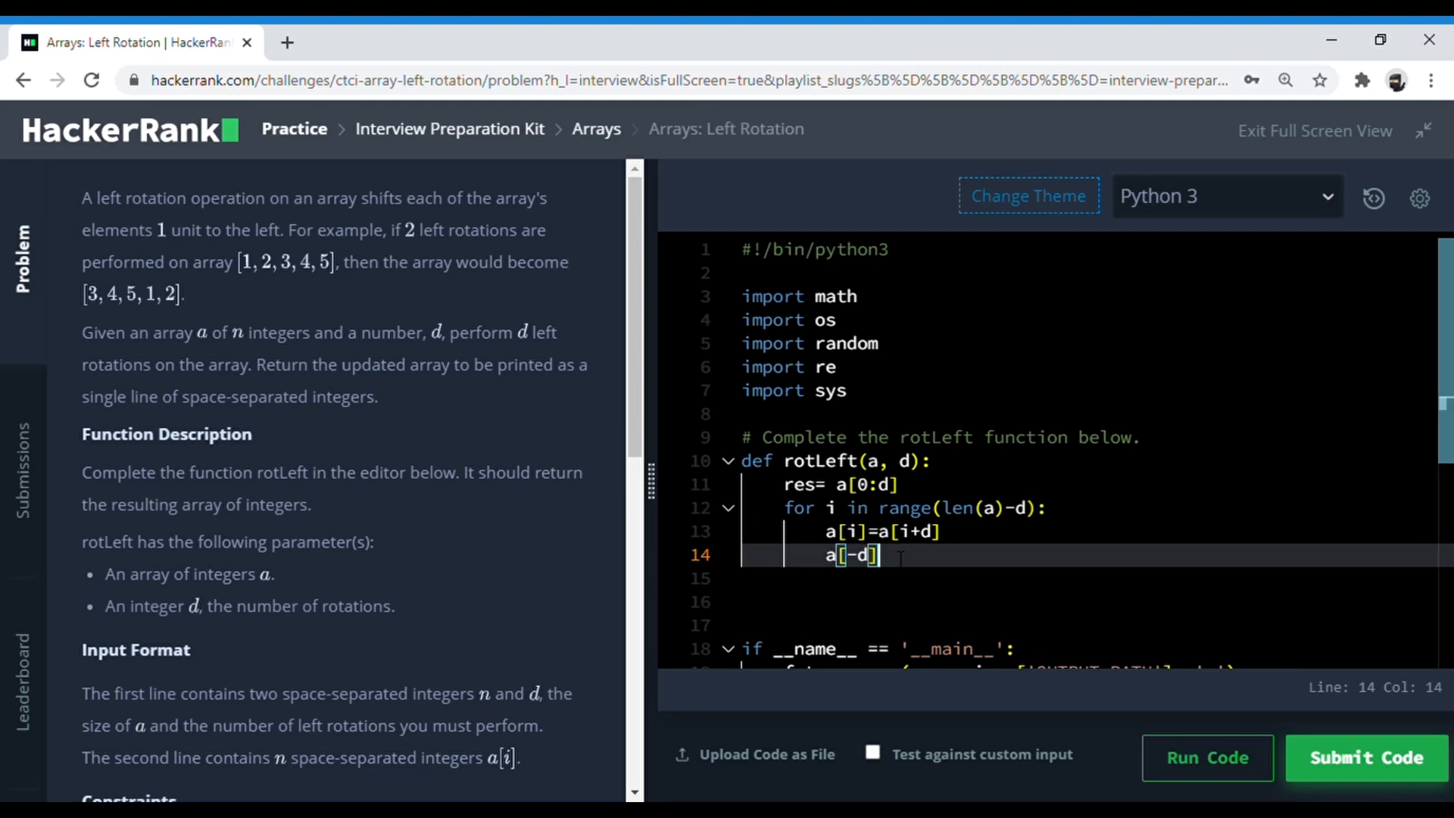
pyautogui.write(':')
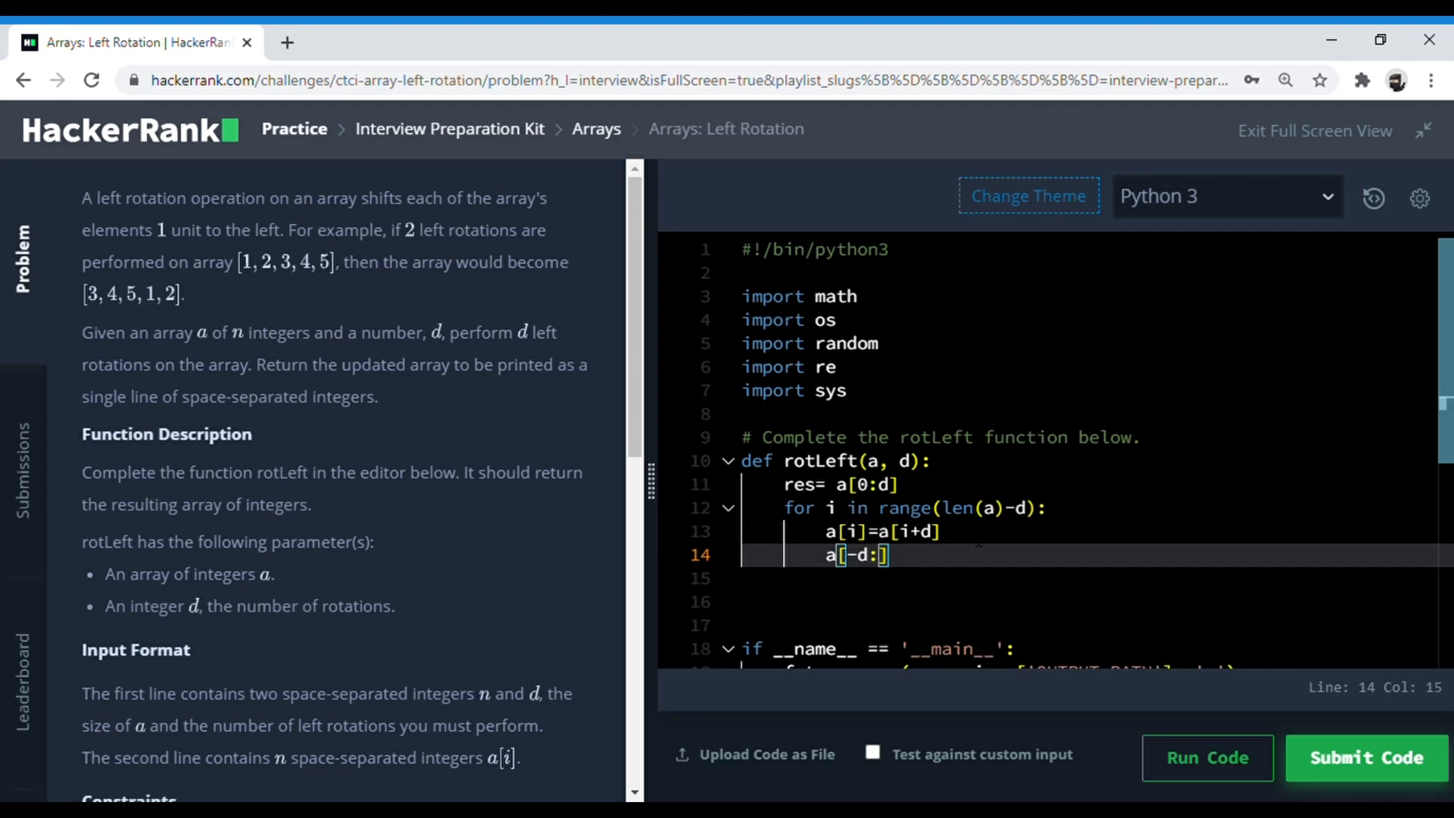
pyautogui.write('=res')
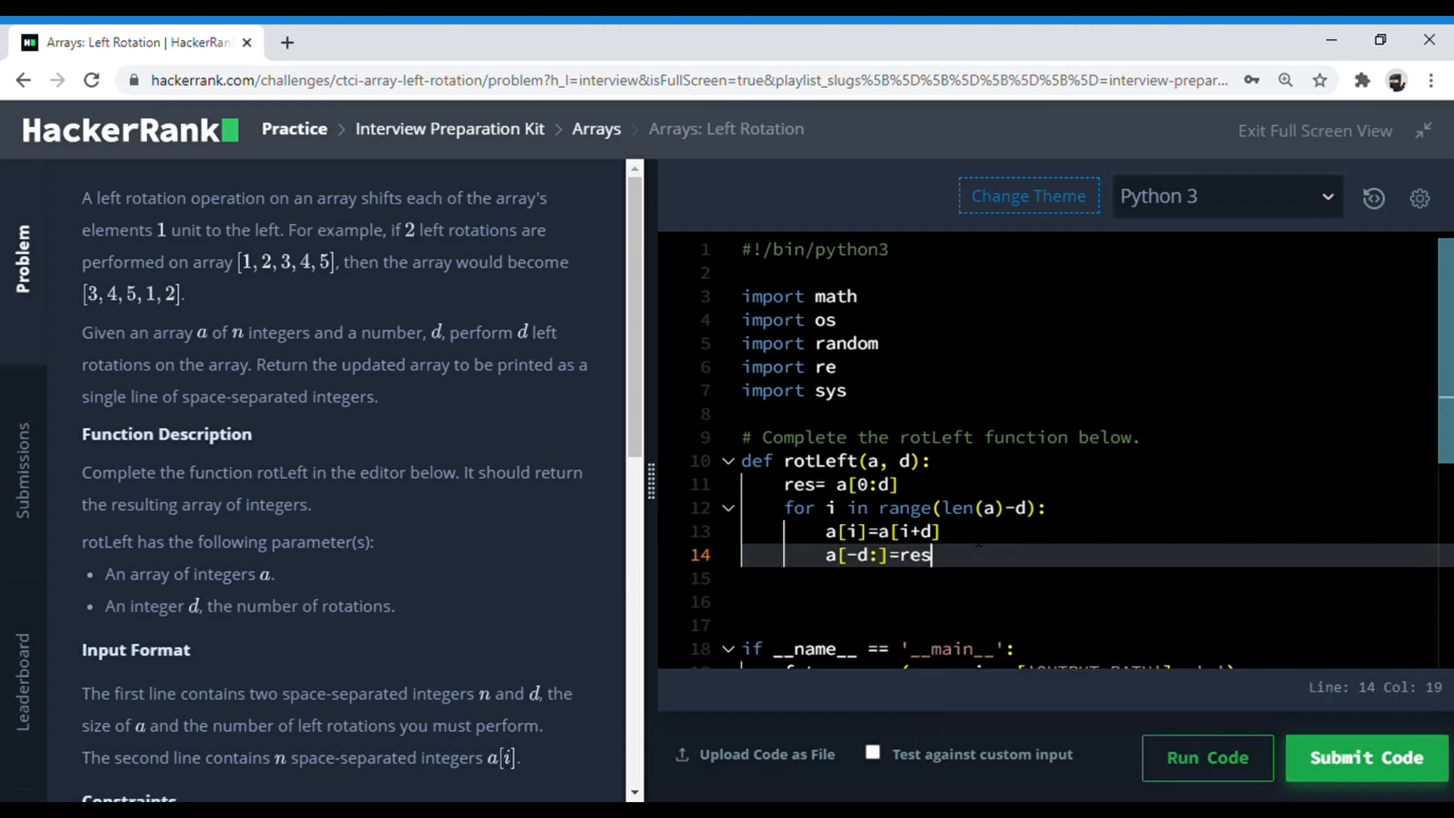
pyautogui.write('return a')
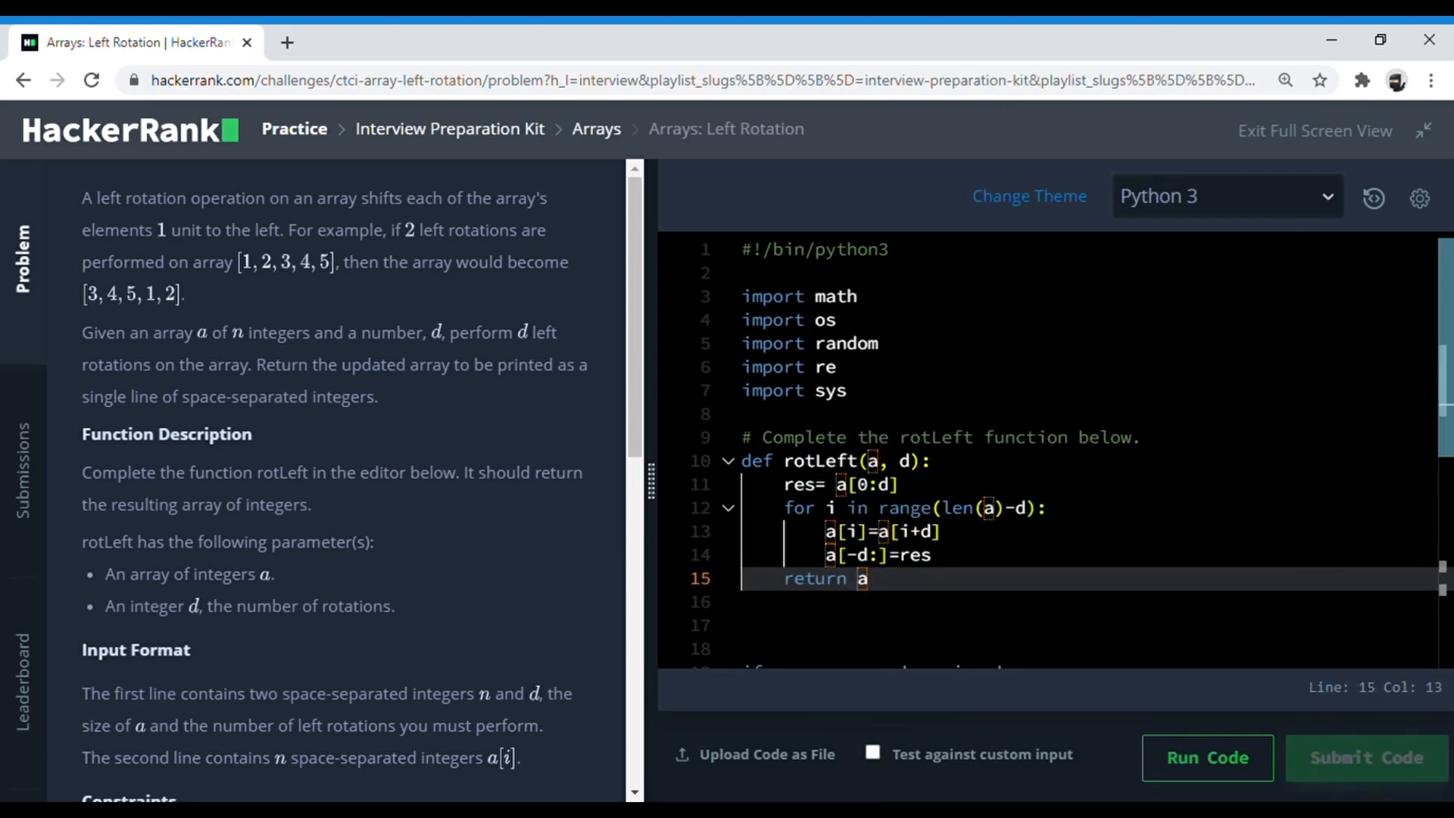
pyautogui.click(1208, 758)
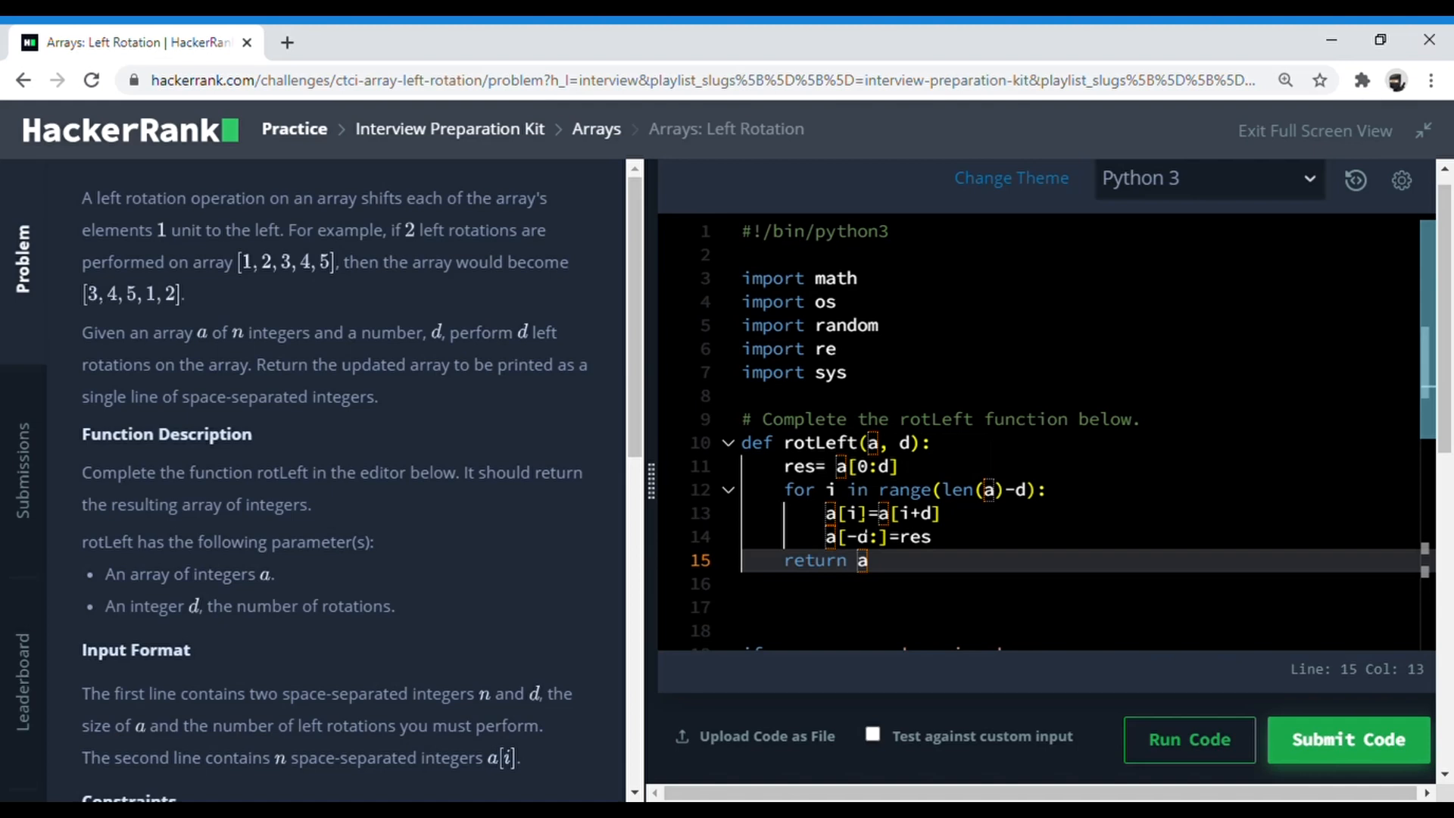
pyautogui.scroll(-3)
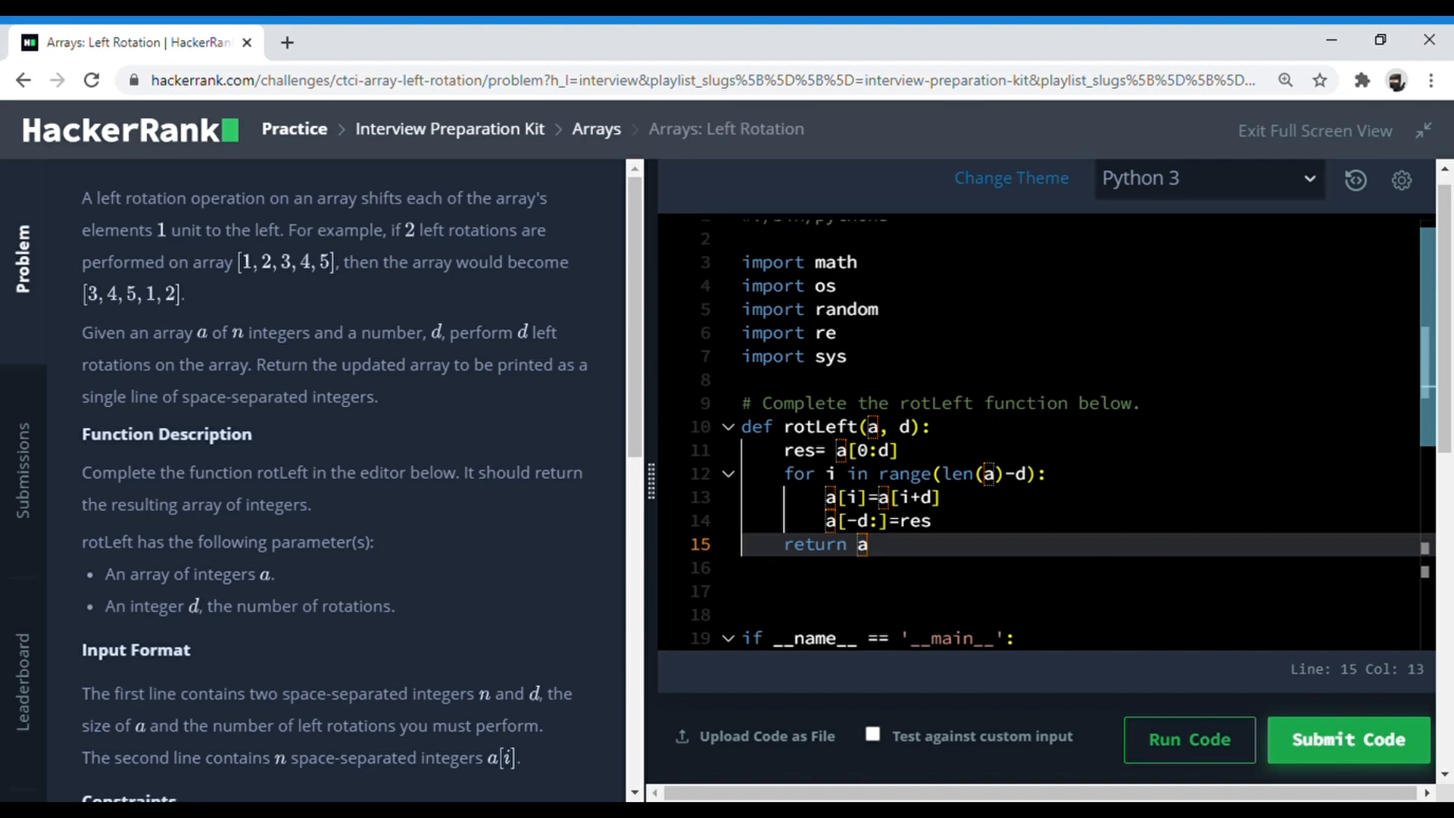
pyautogui.click(1351, 740)
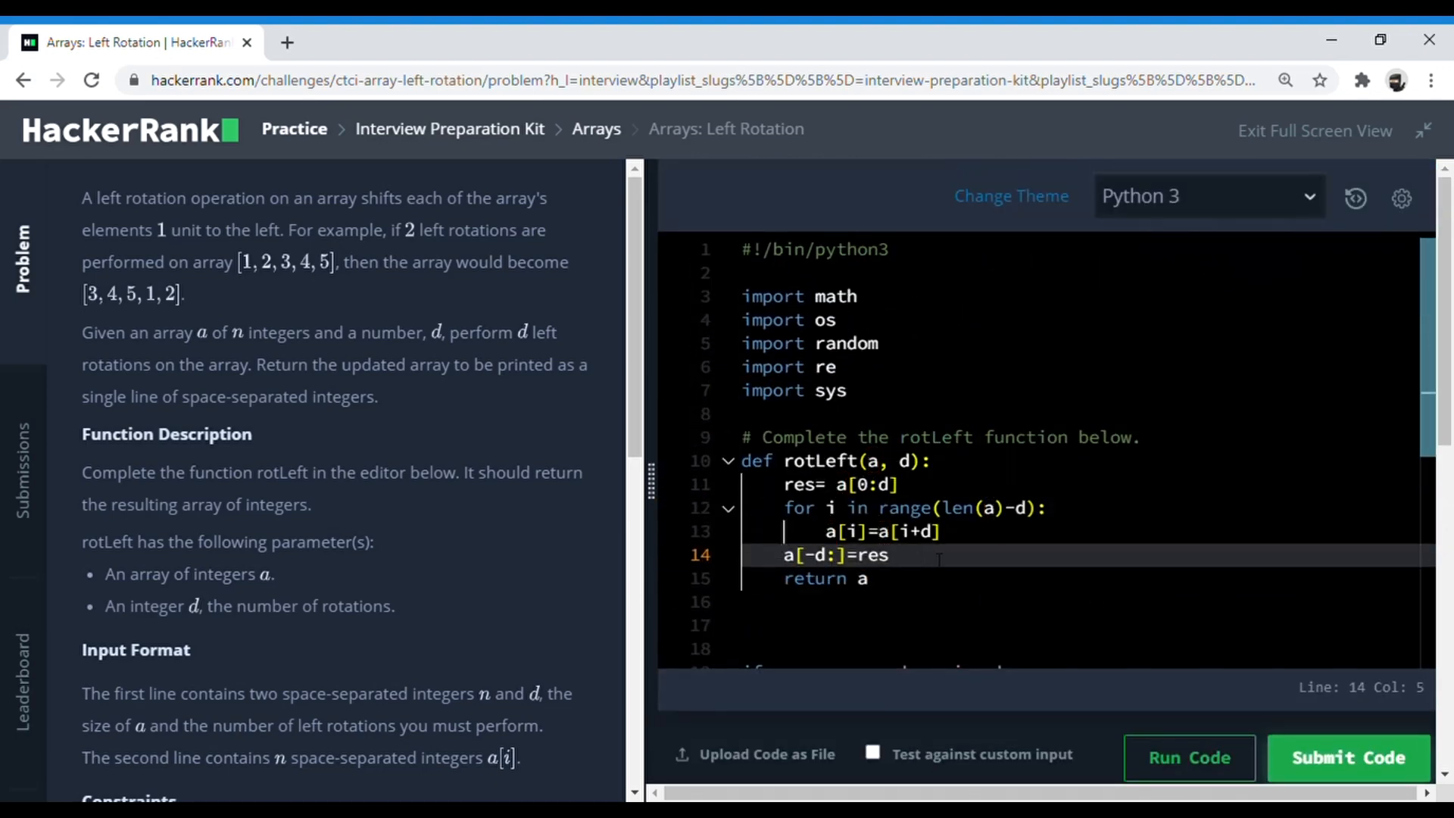
# - Submit the finished rotLeft solution for grading
pyautogui.scroll(-3)
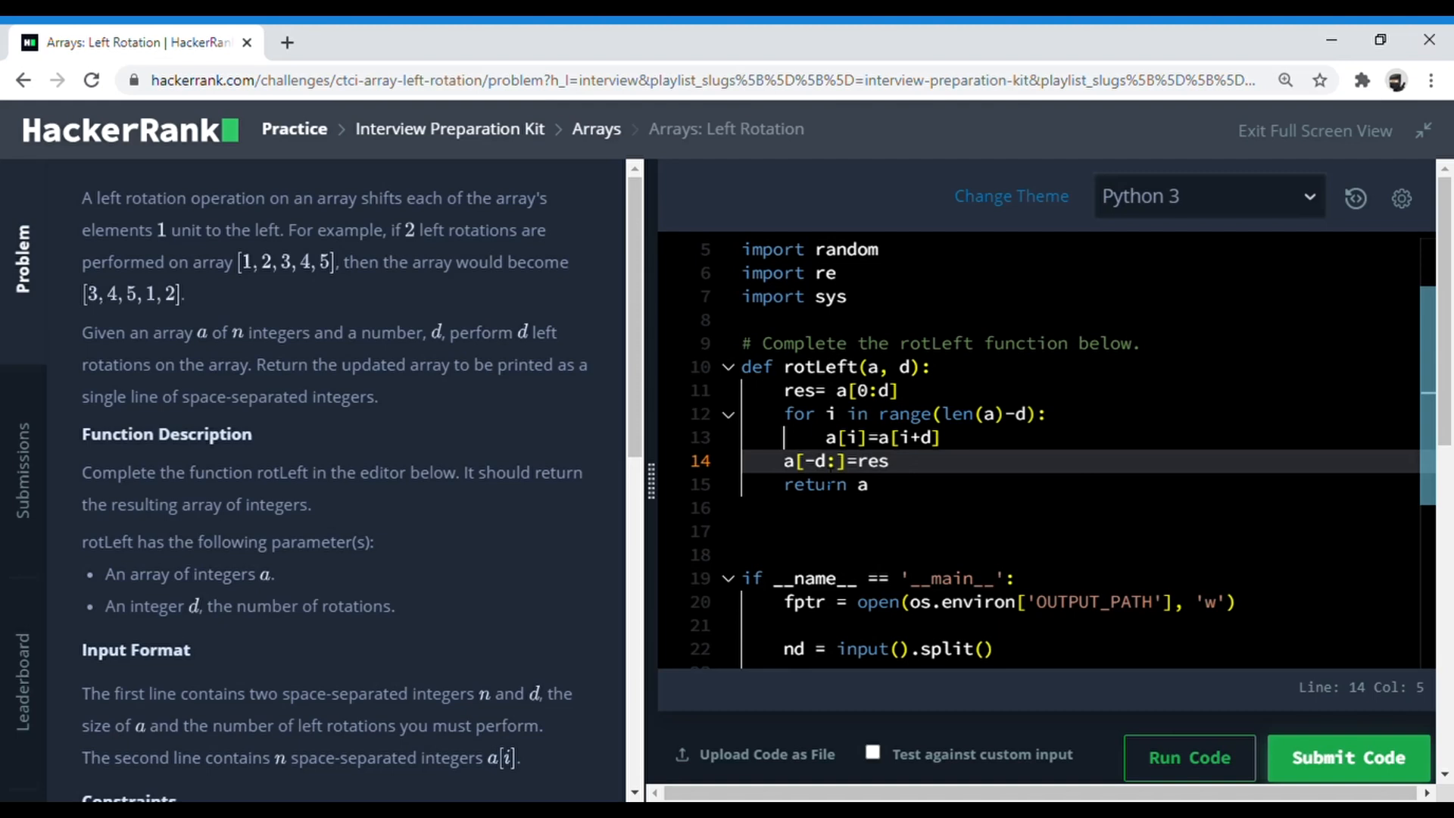
pyautogui.scroll(-3)
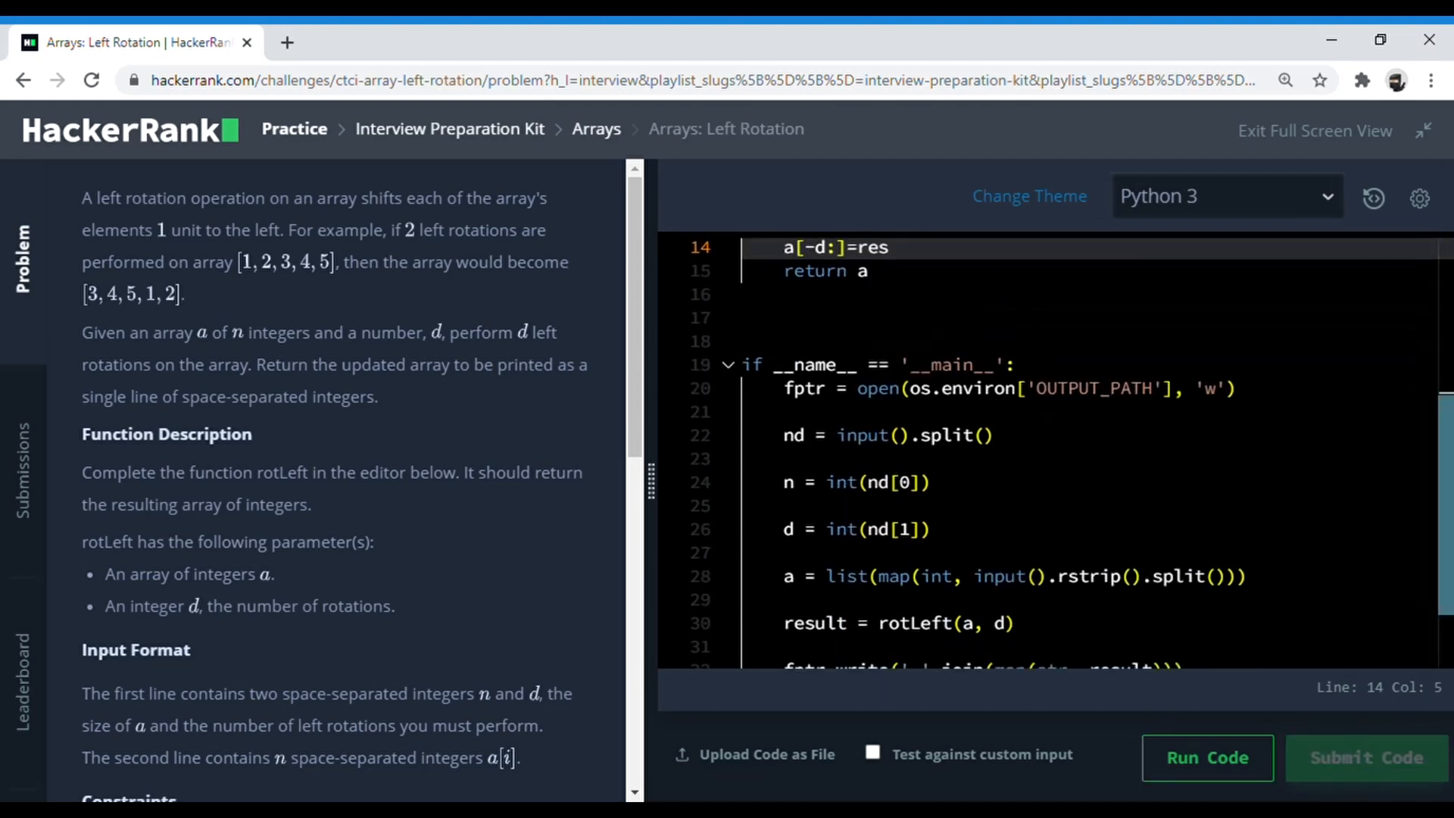
pyautogui.click(1368, 759)
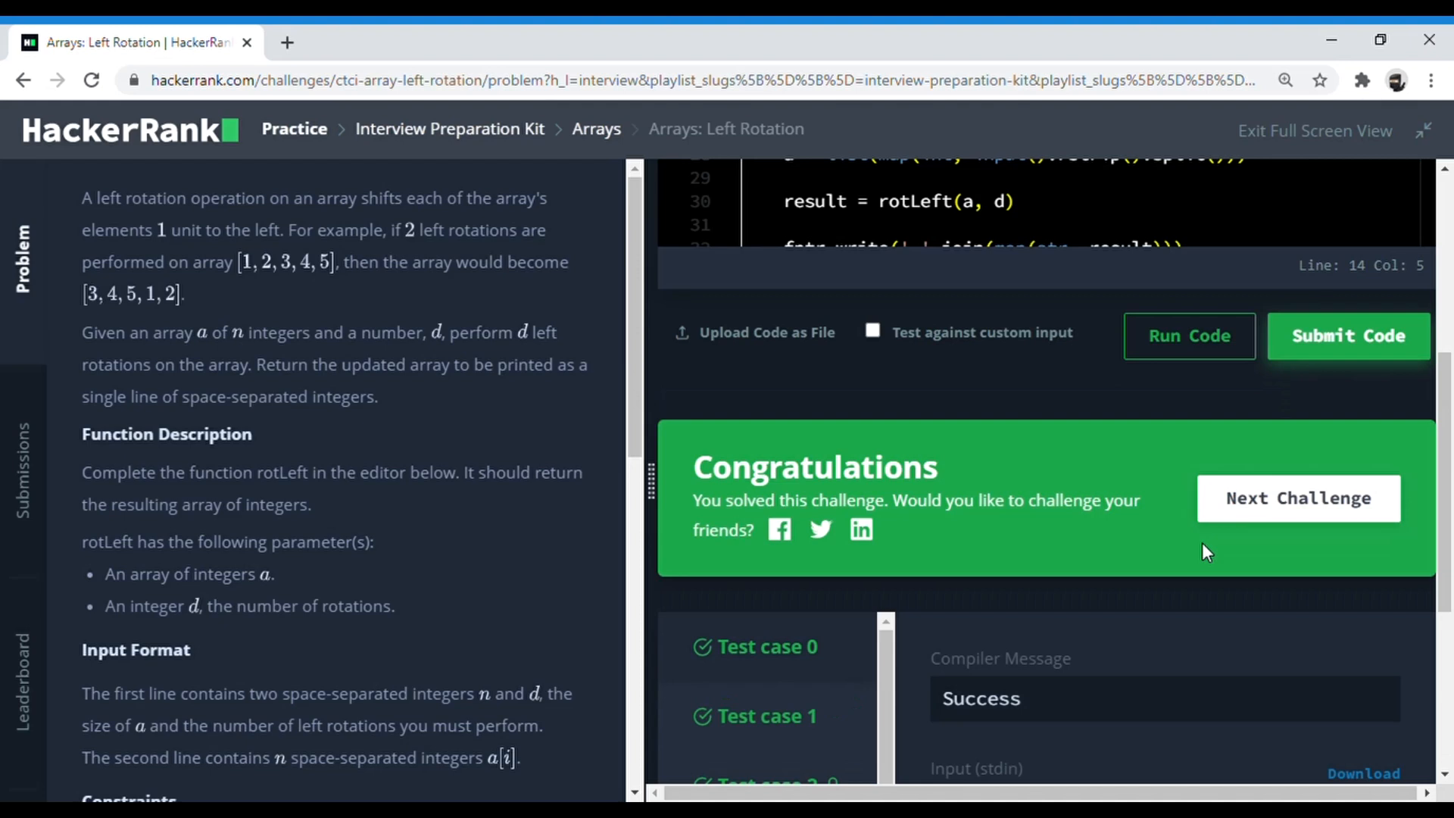
# - Scroll through the results showing test cases 0 through 4 passed
pyautogui.scroll(-3)
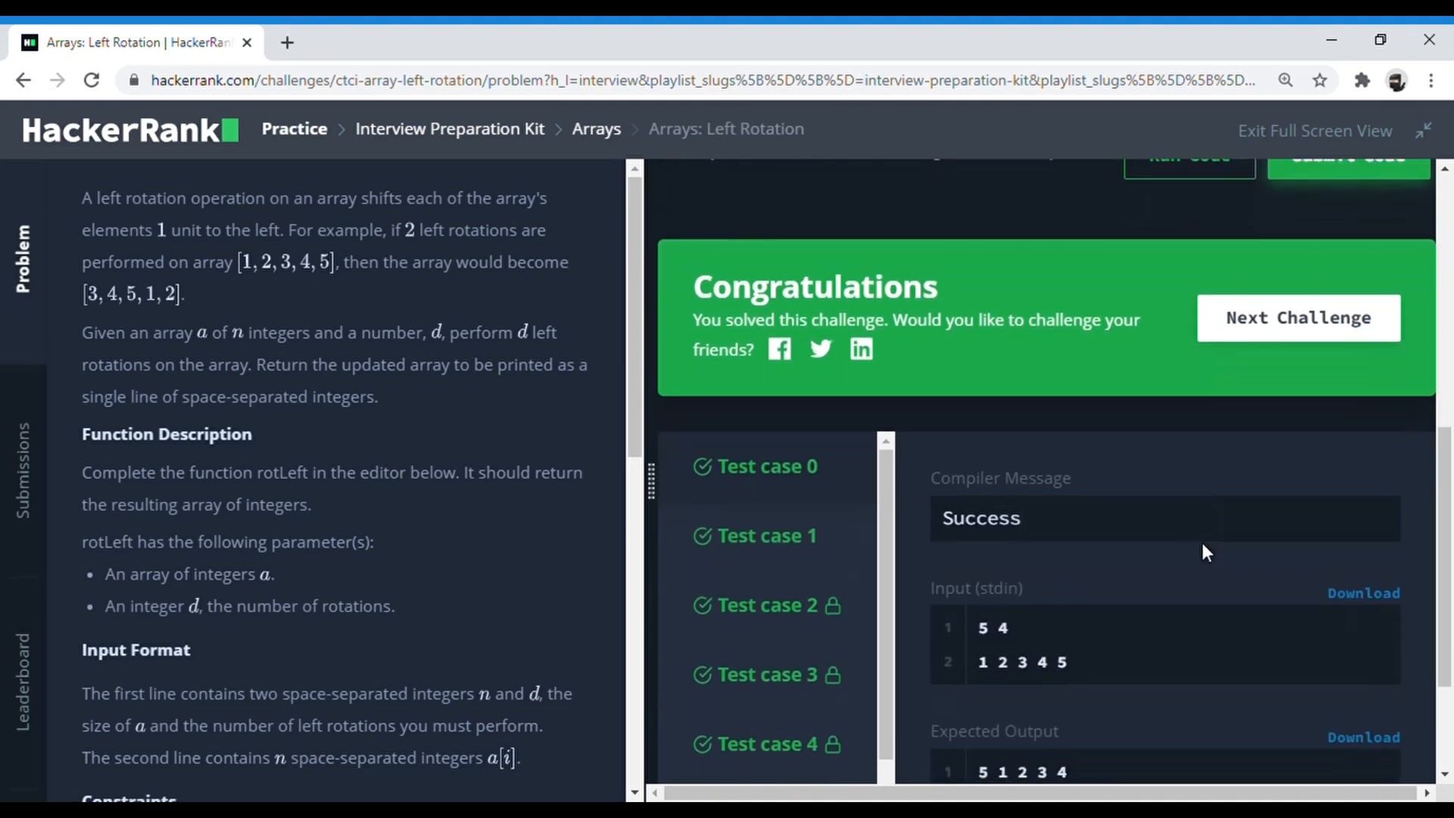